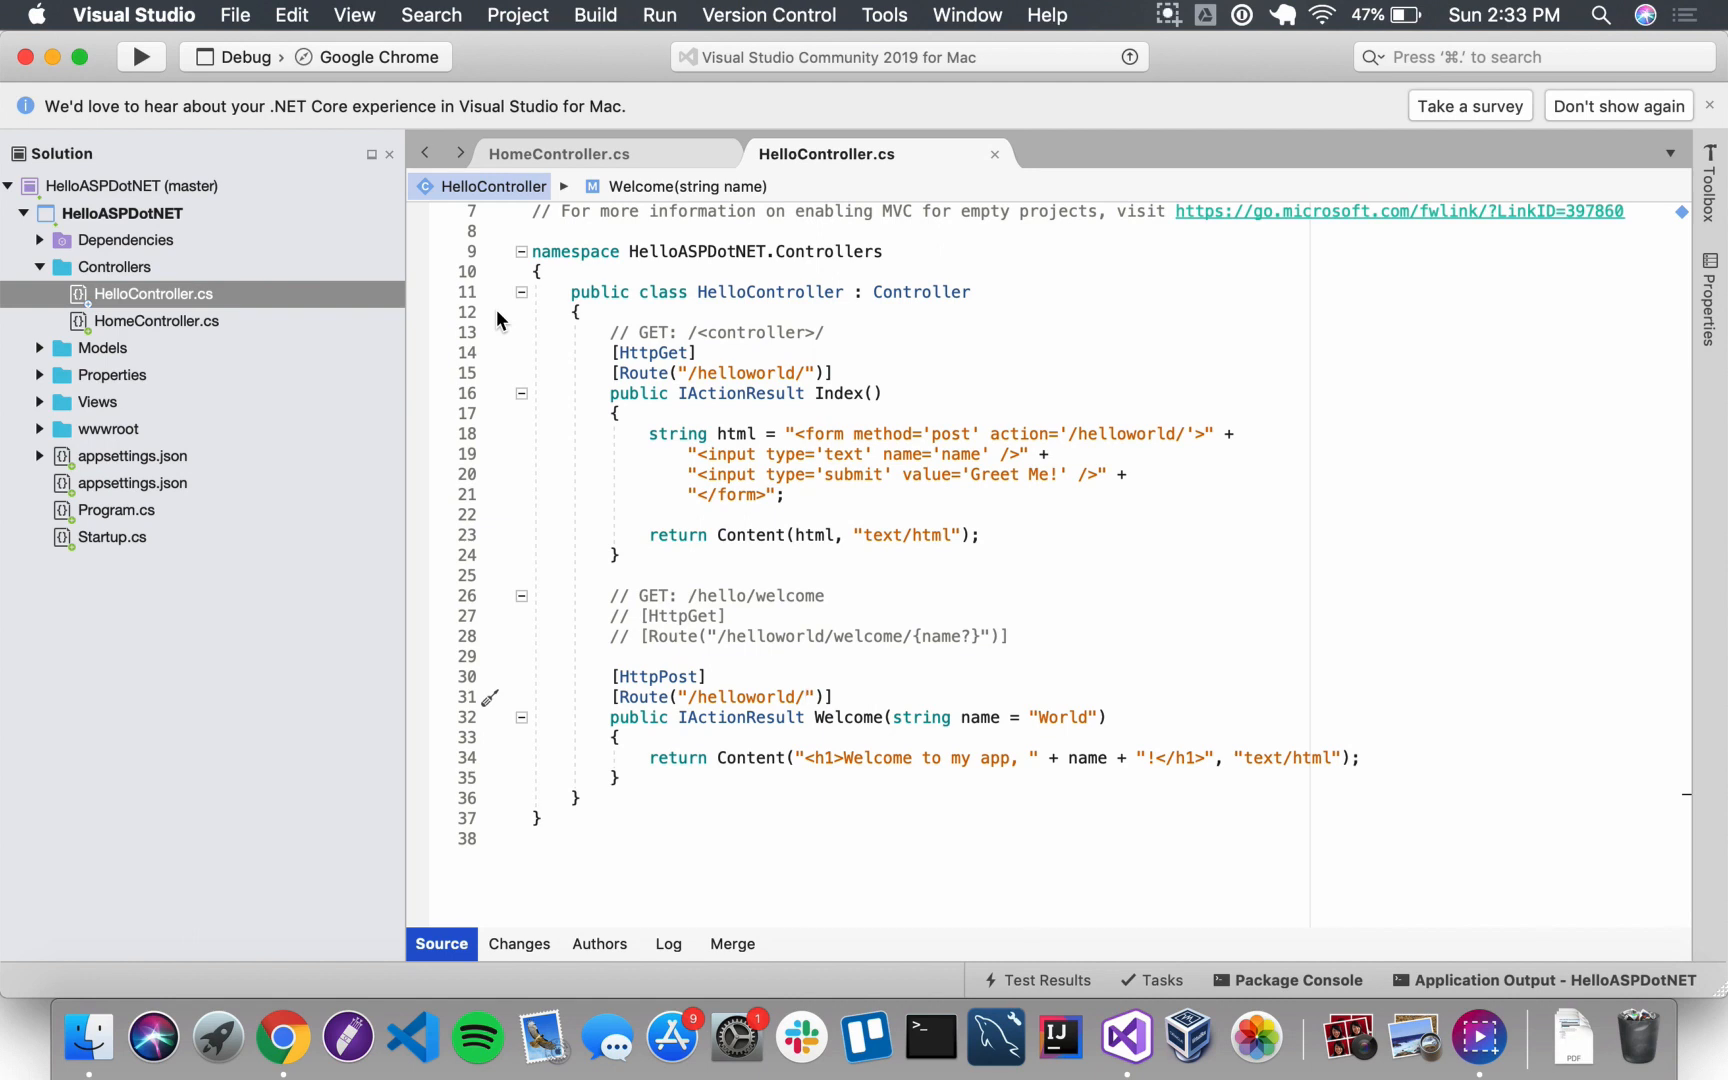
Step: Insert a new empty [] attribute line just above the public class HelloController declaration
left_click(808, 696)
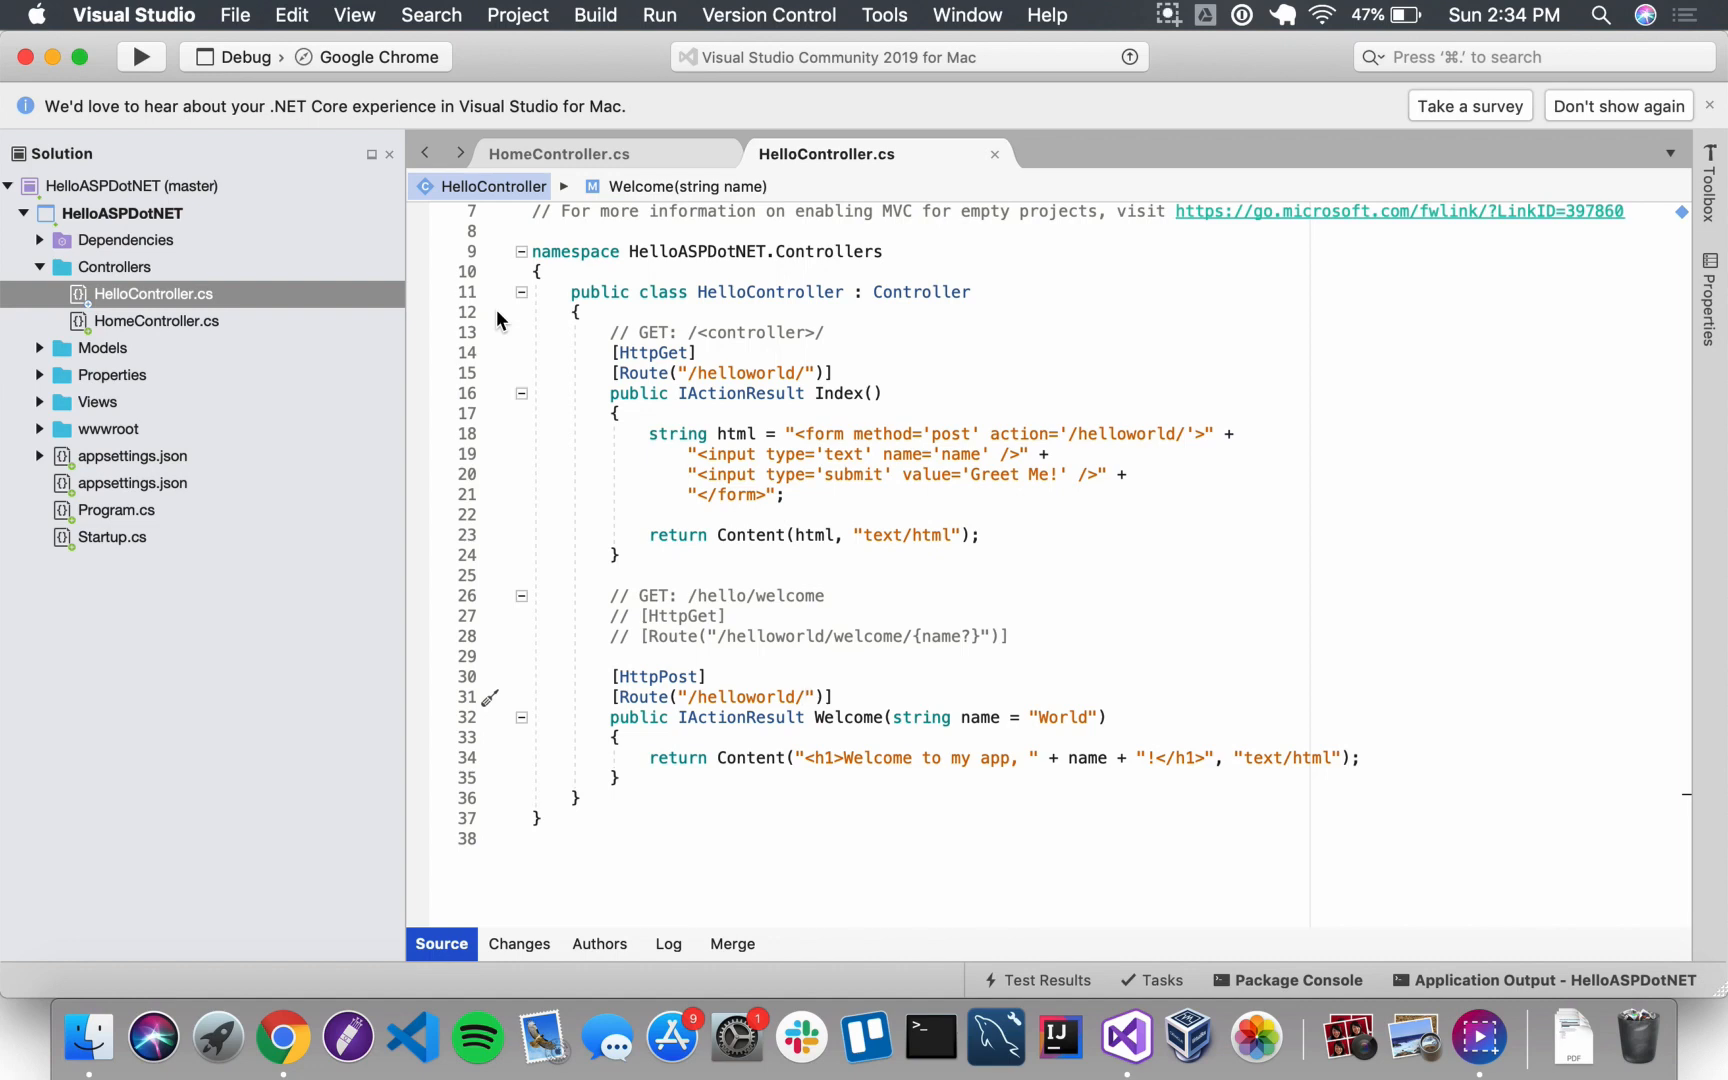
left_click(808, 696)
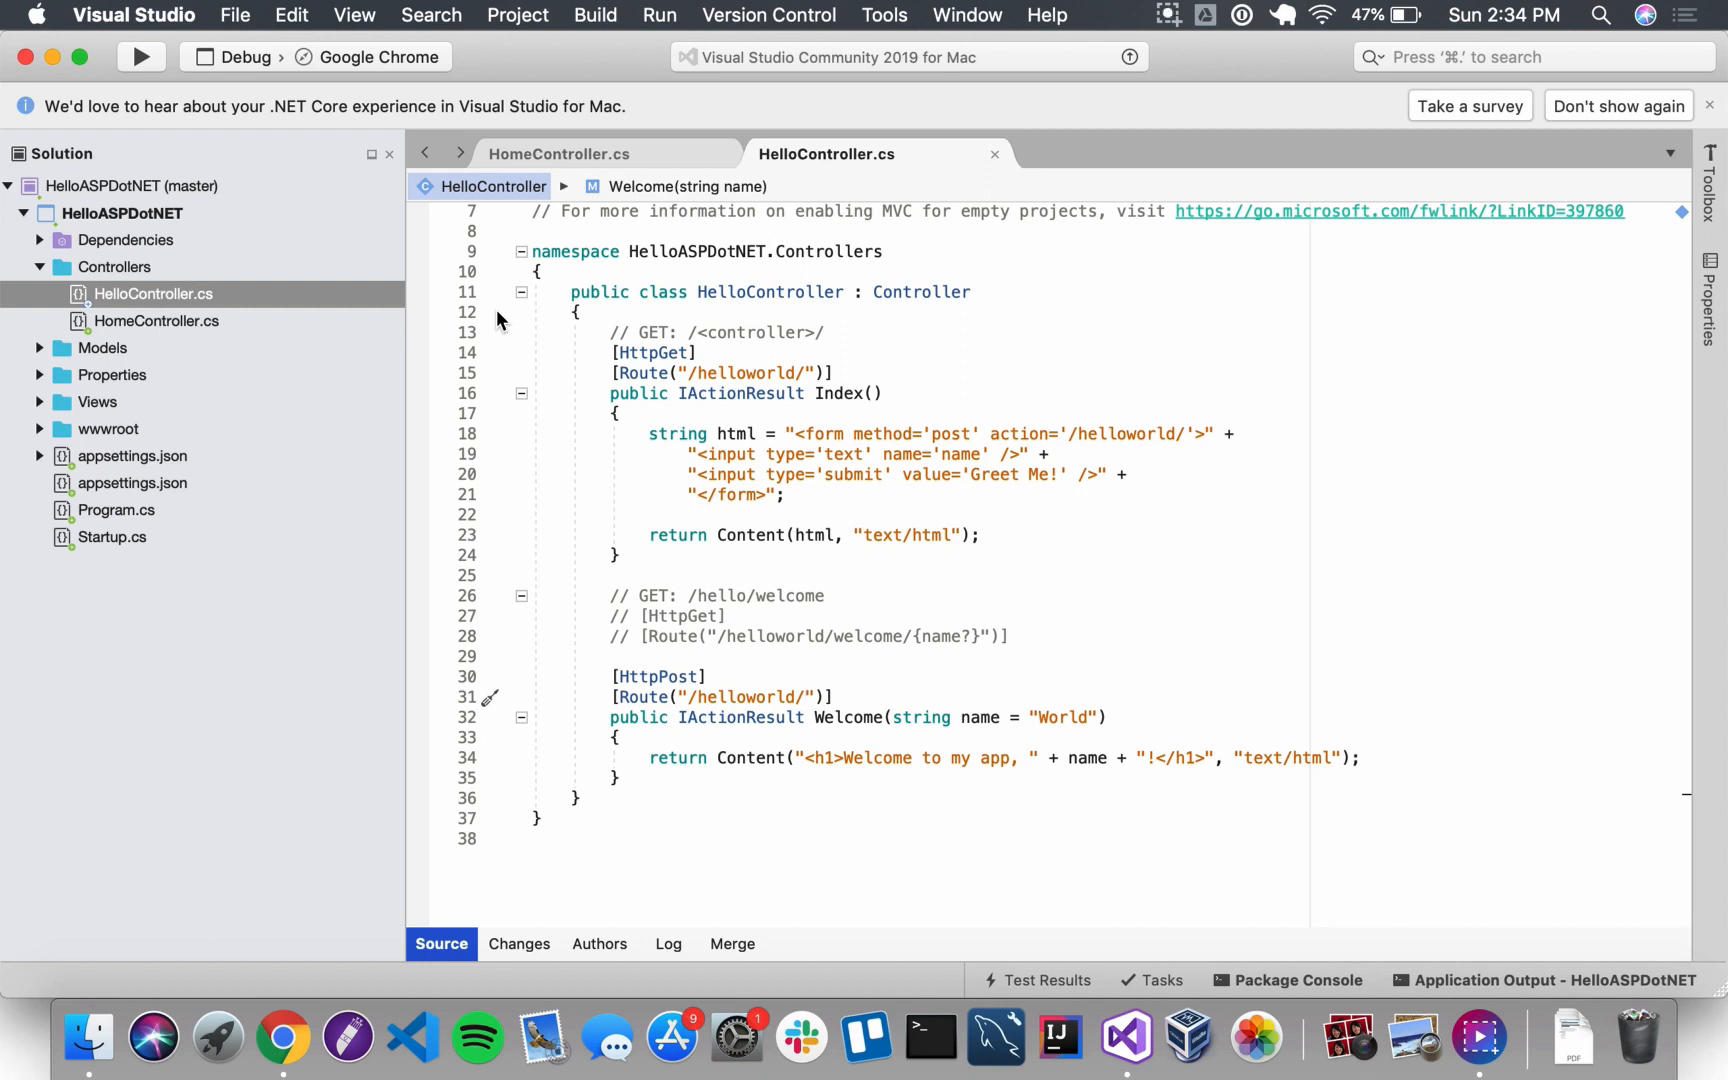
left_click(806, 696)
type("[]")
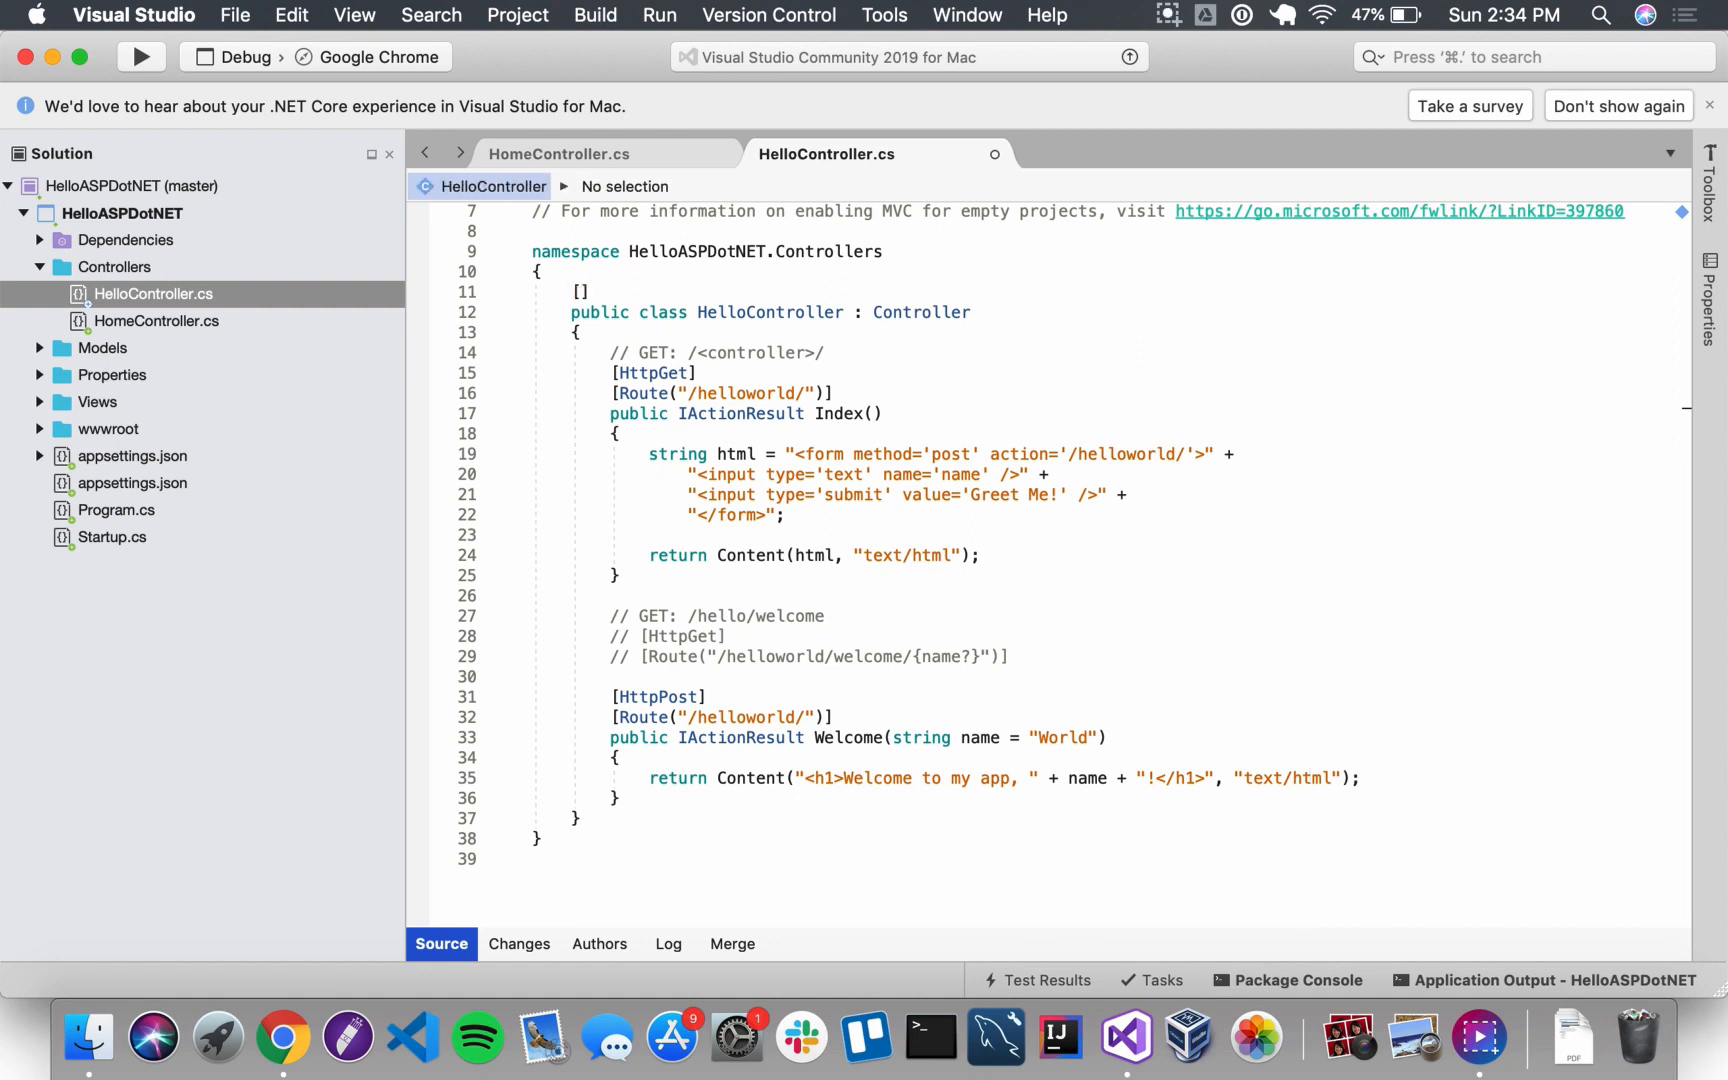
Step: Fill the brackets with Route("/helloworld") via IntelliSense, then move to Index's own [Route] line to delete it
left_click(580, 290)
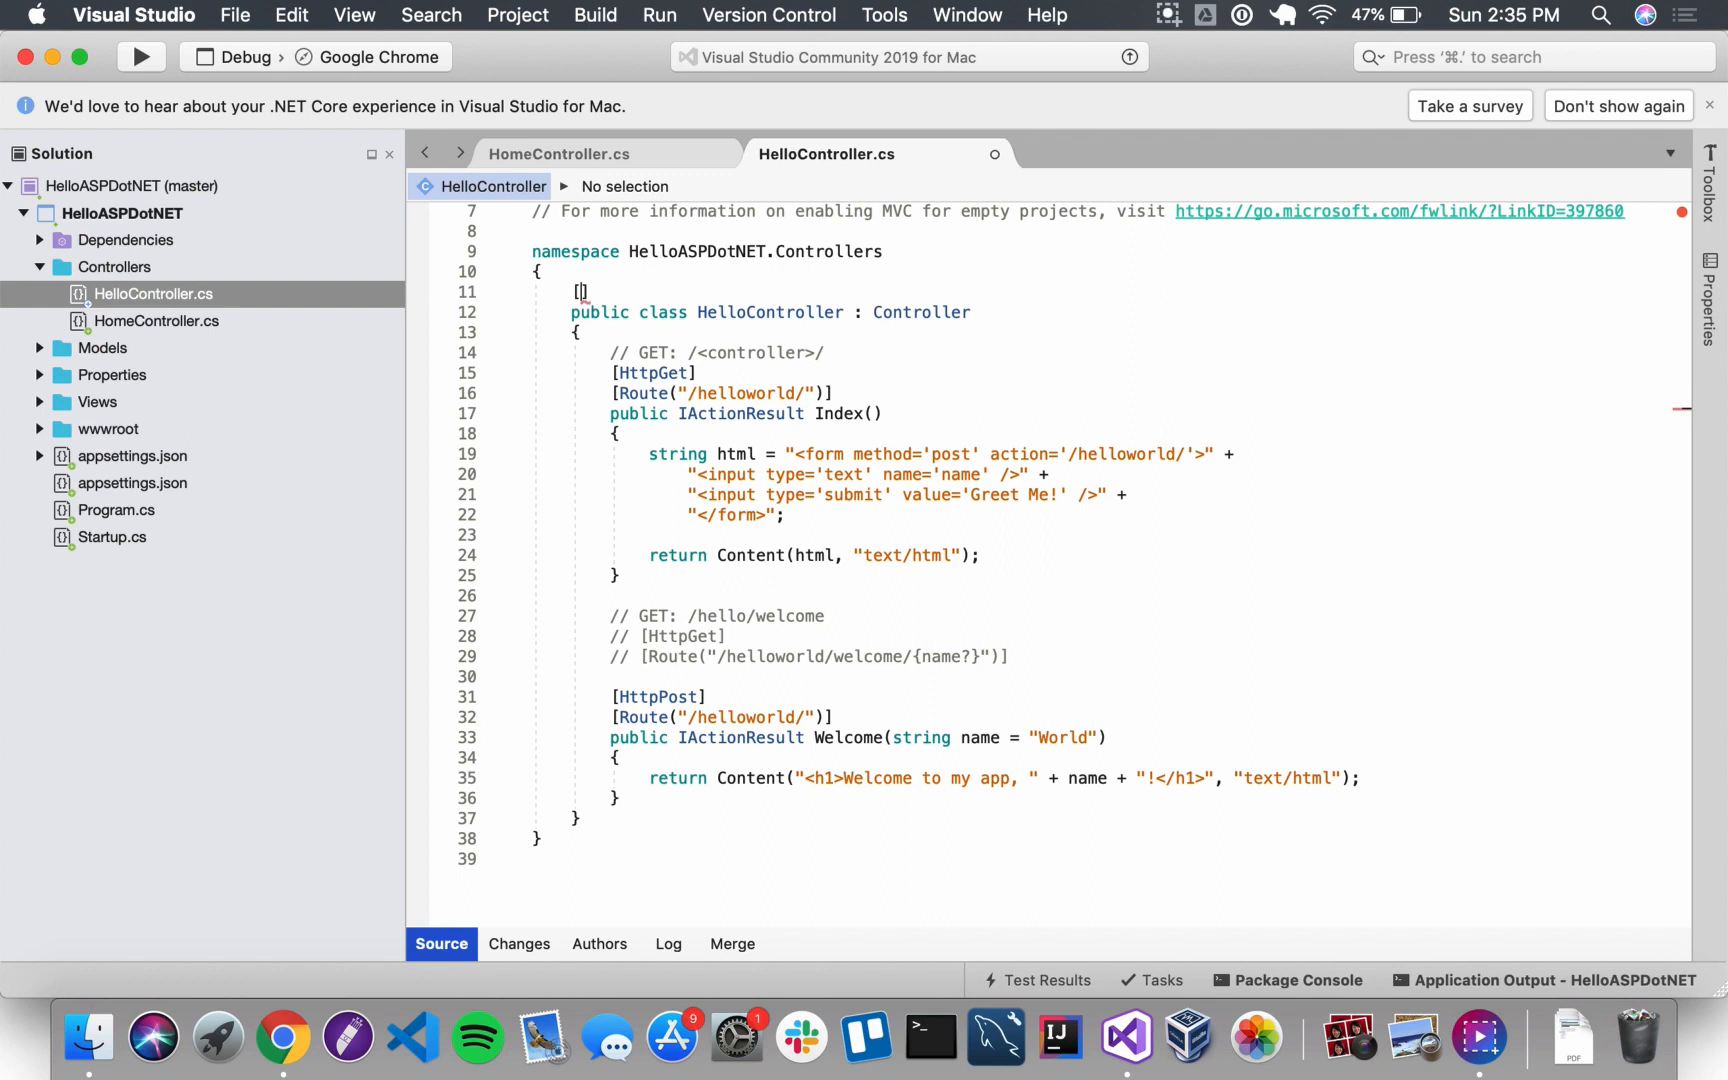
type("Route")
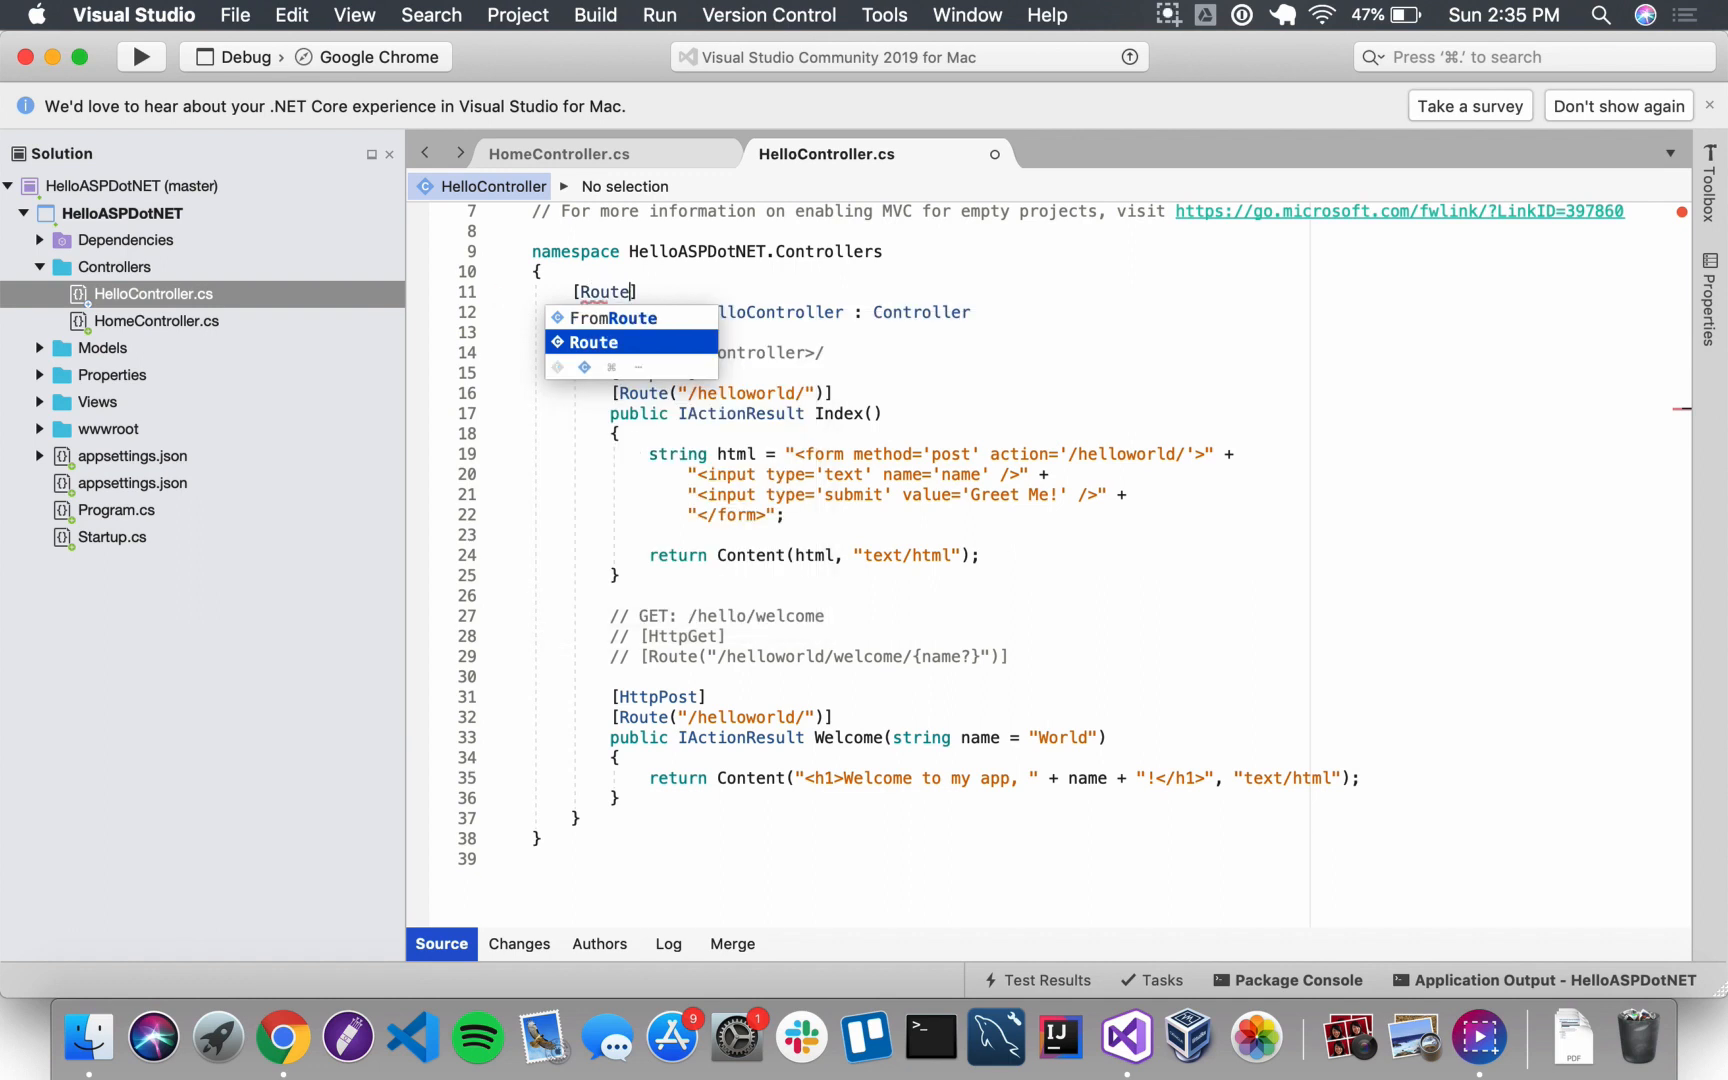
left_click(592, 342)
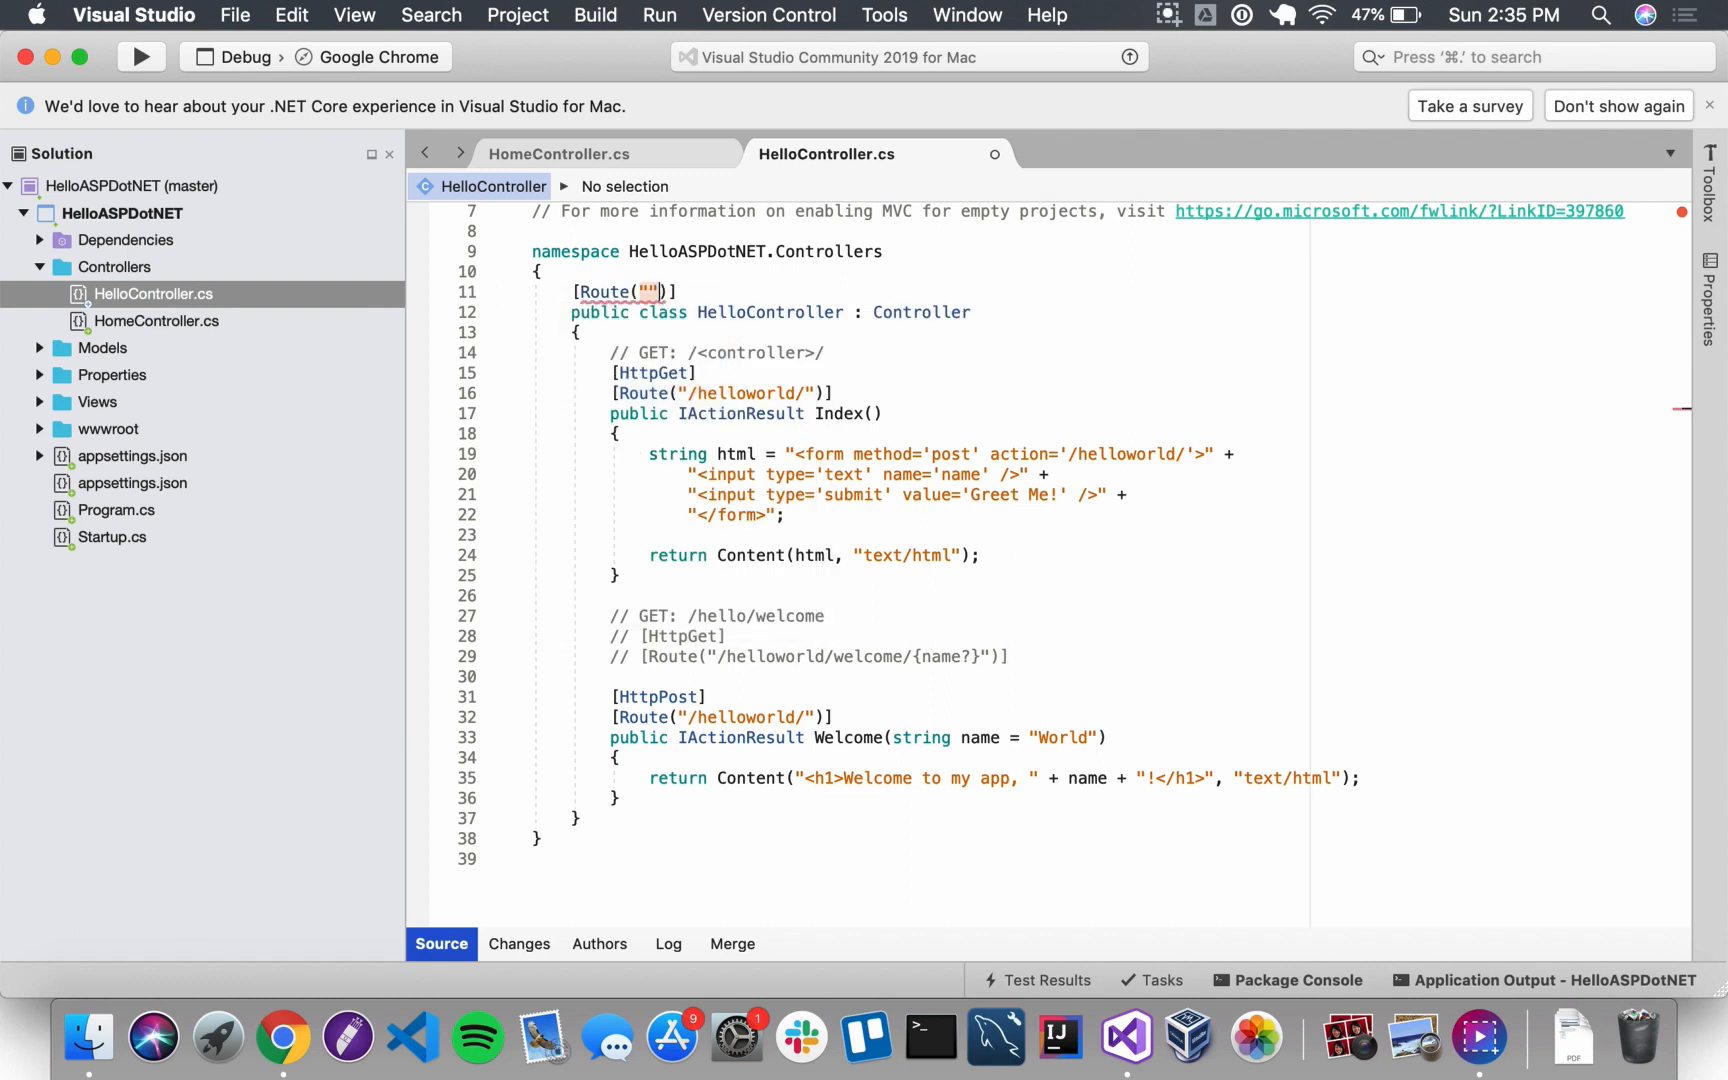
type("/helloworld")
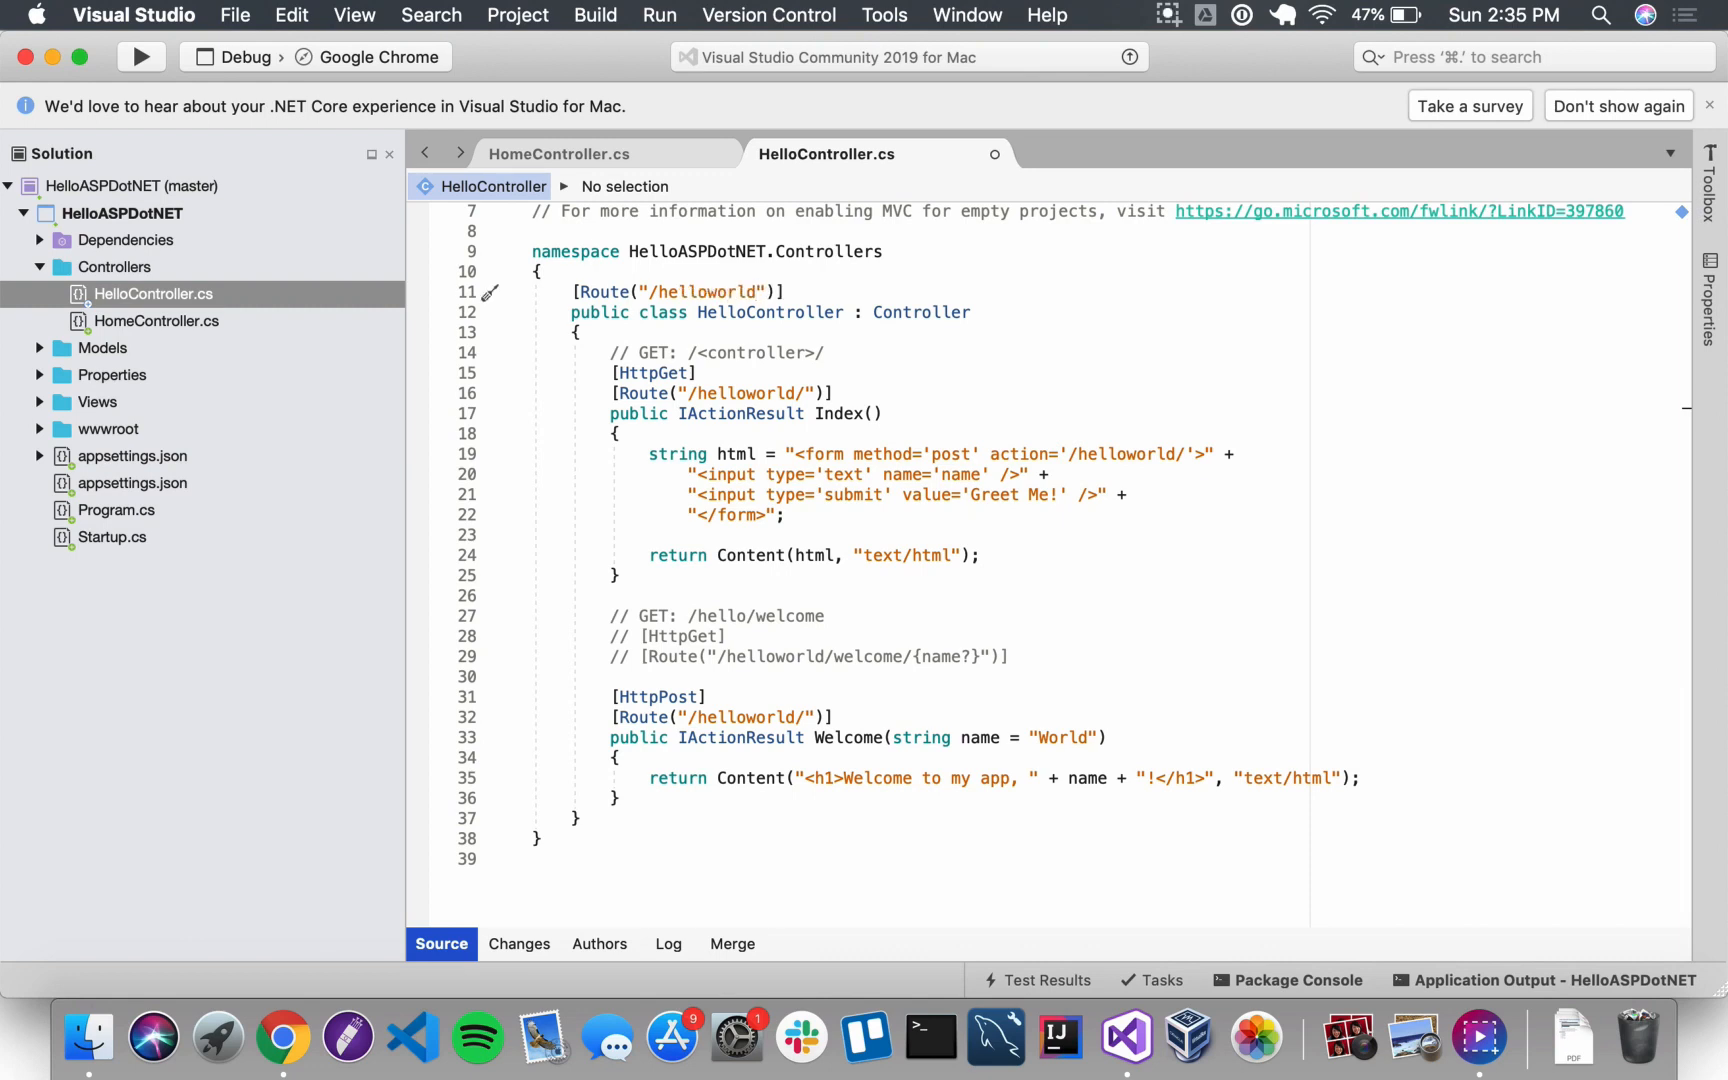
mouse_move(744, 332)
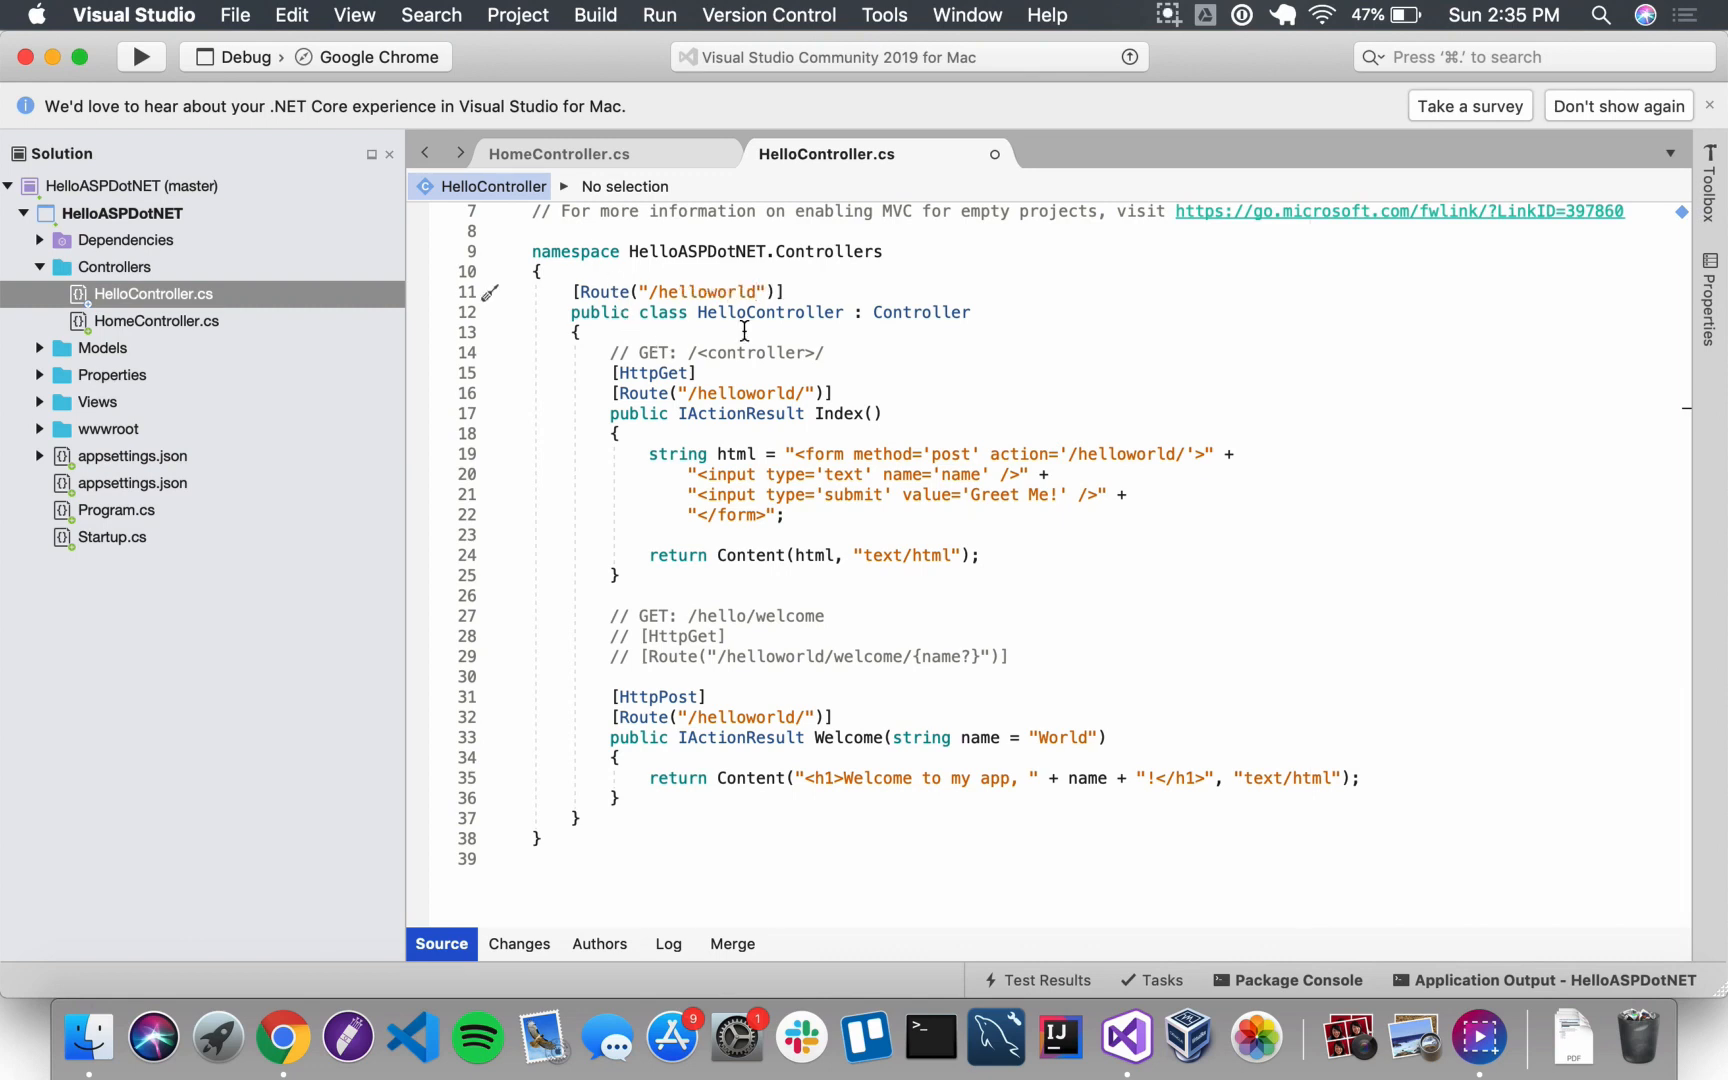
left_click(836, 394)
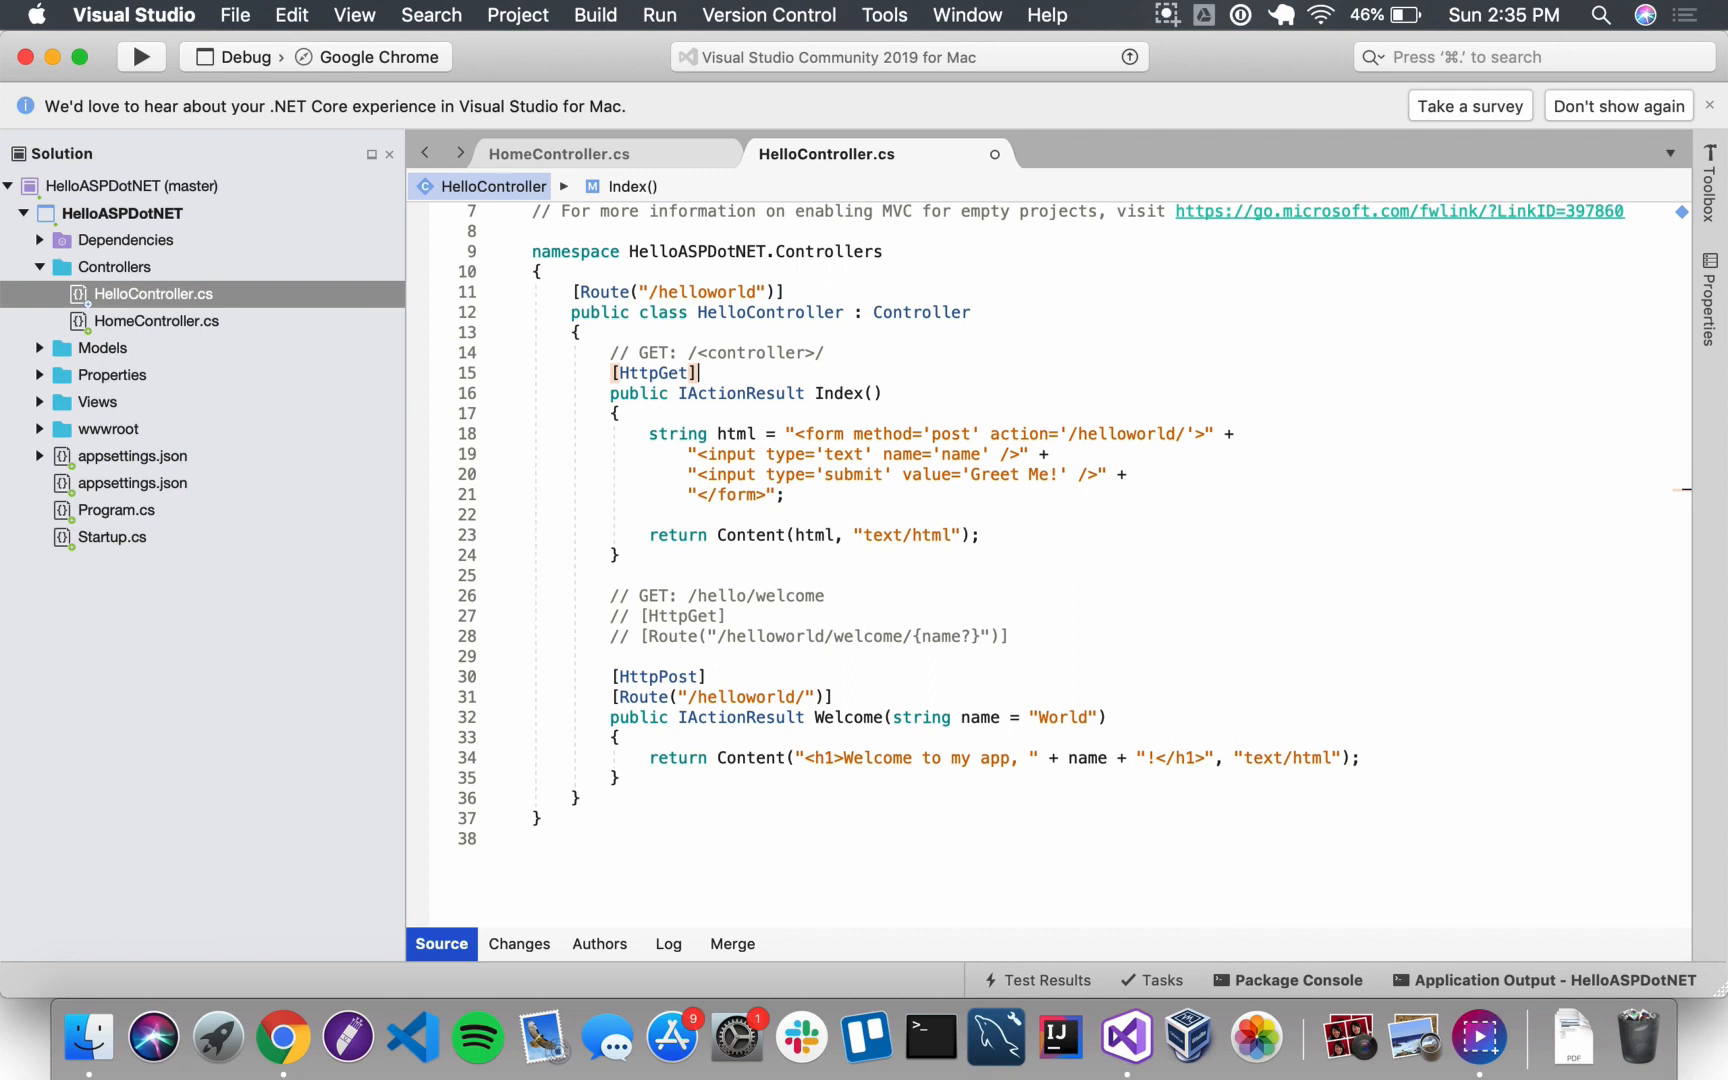
Step: Delete Welcome's [Route("/helloworld/")] line, leaving only [HttpPost], and run the web app
left_click(838, 696)
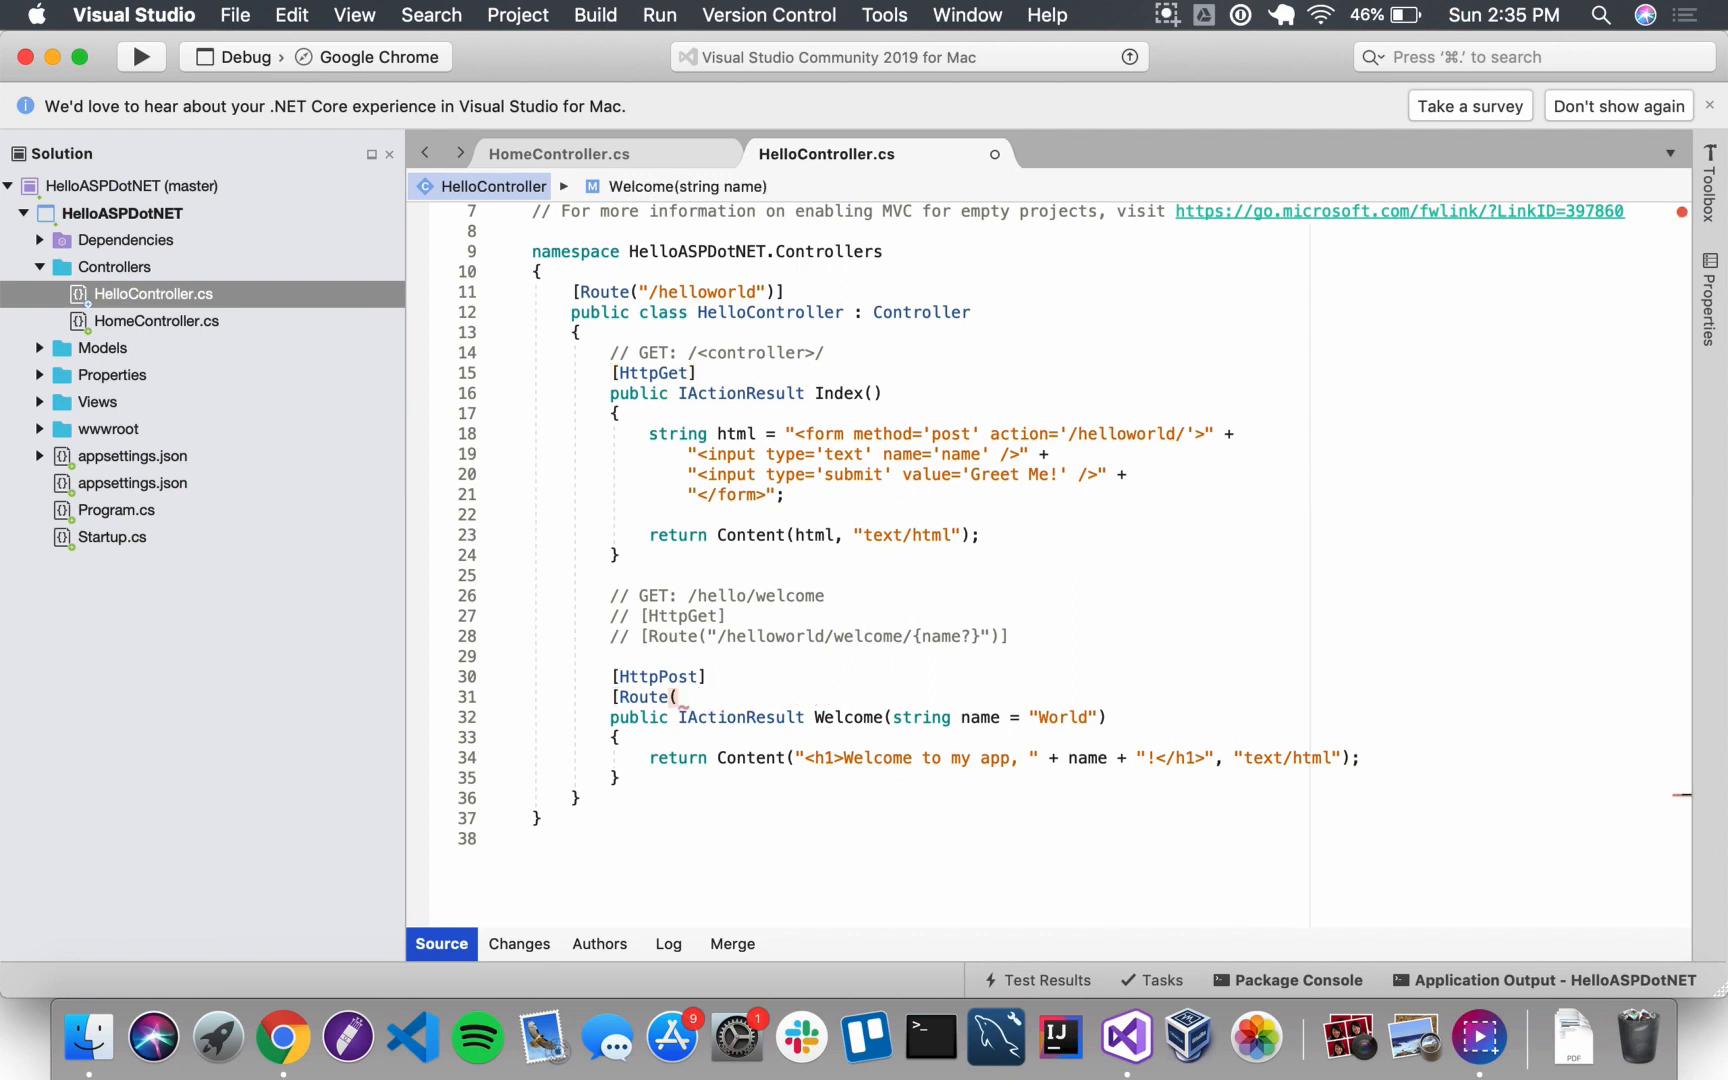
key("Backspace")
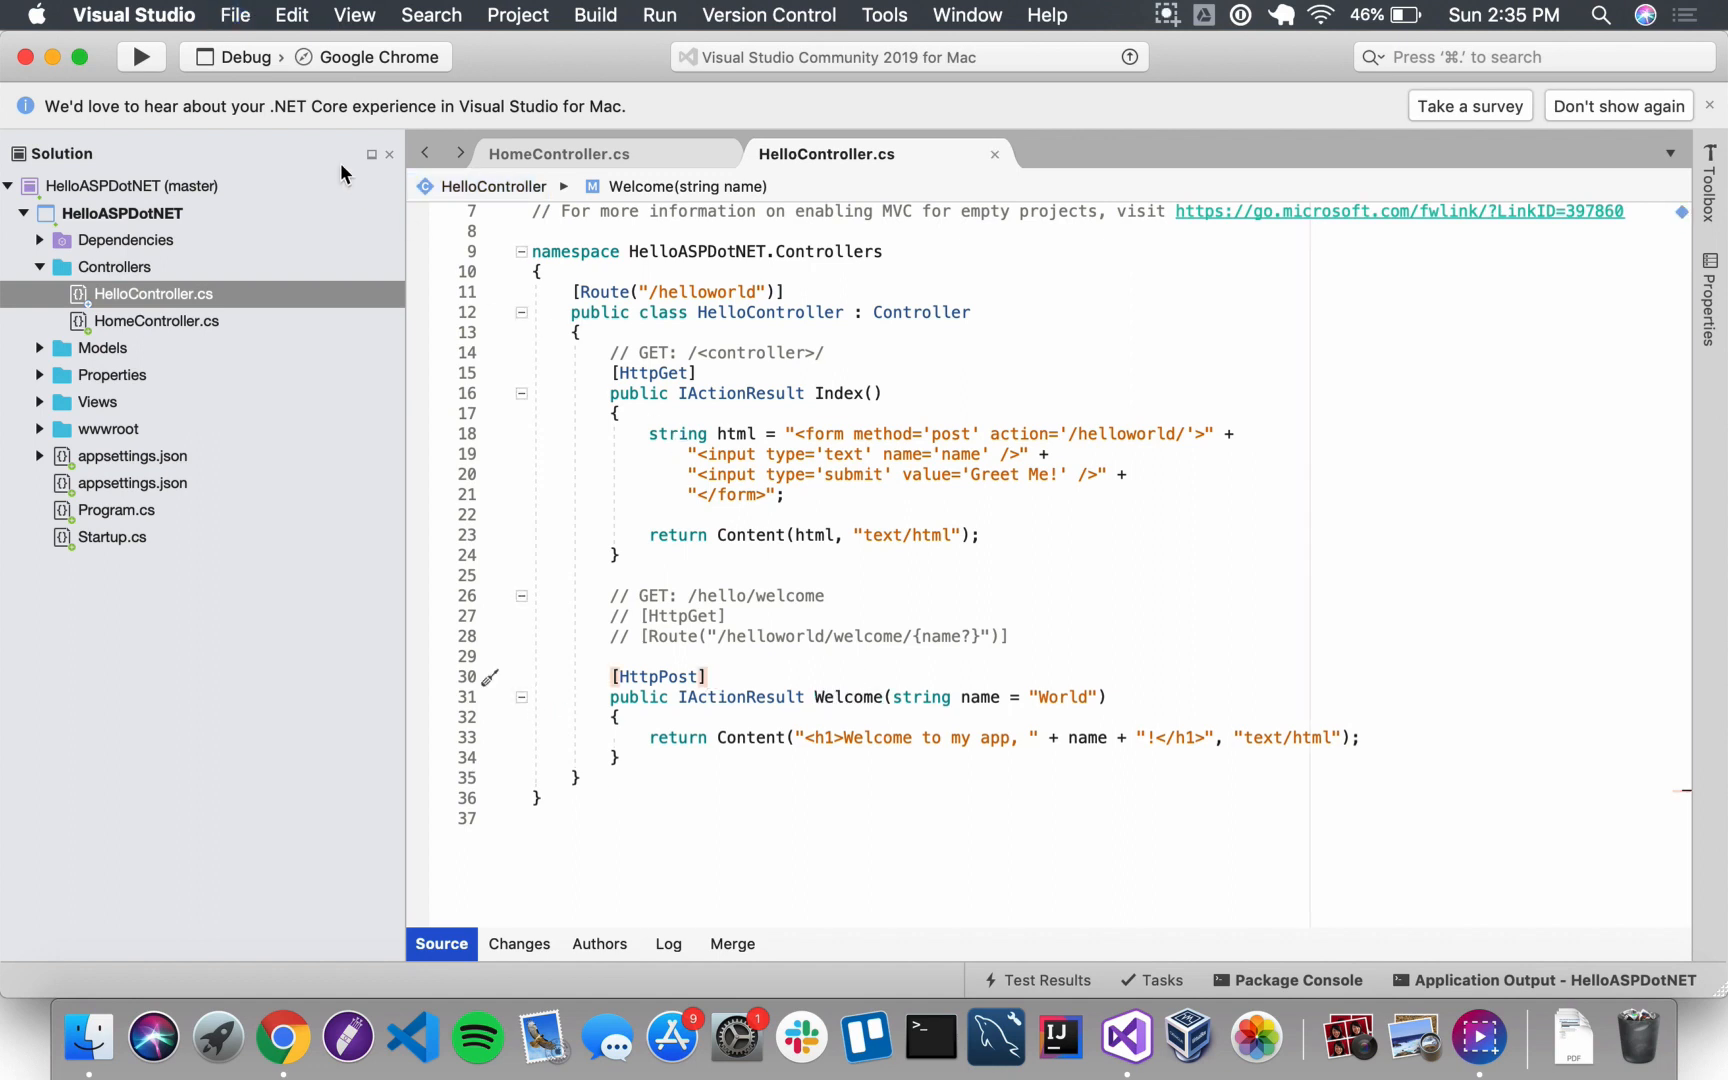
left_click(140, 56)
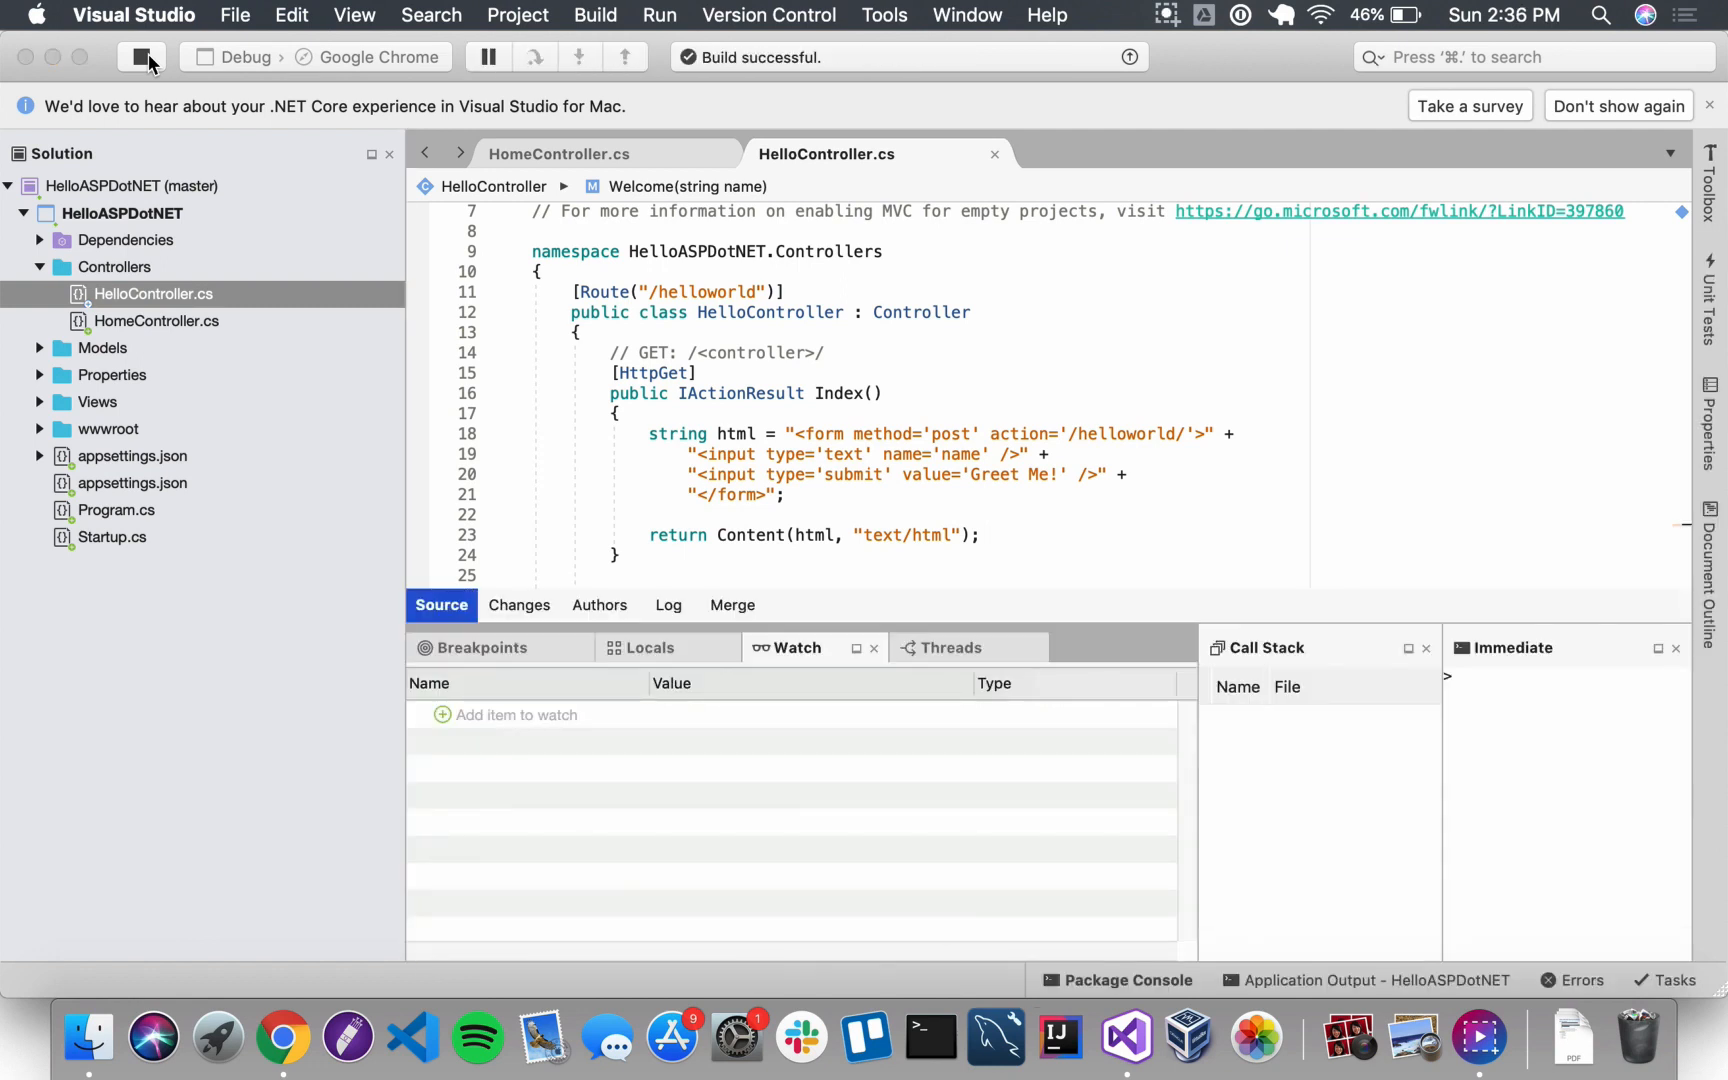
Step: Browse to localhost:5001/helloworld, submit a name to see "Welcome to my app, Tillie!", then return to Visual Studio
left_click(282, 1036)
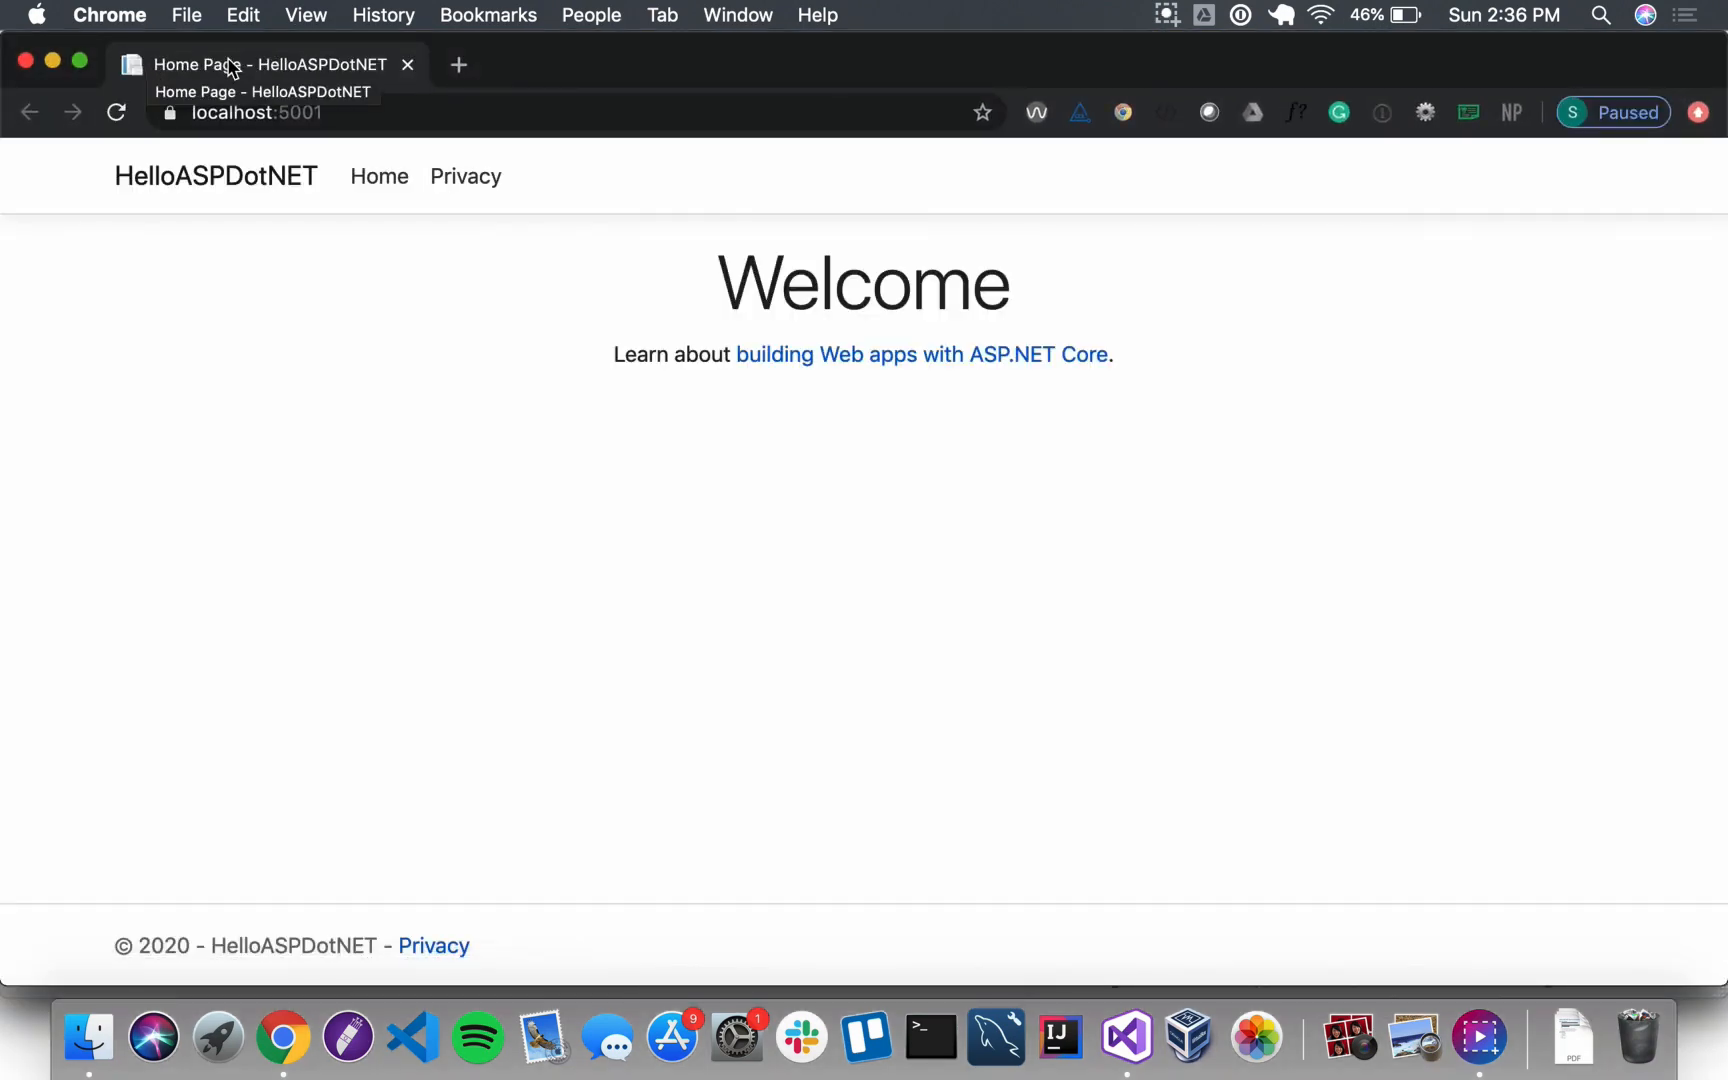
left_click(342, 112)
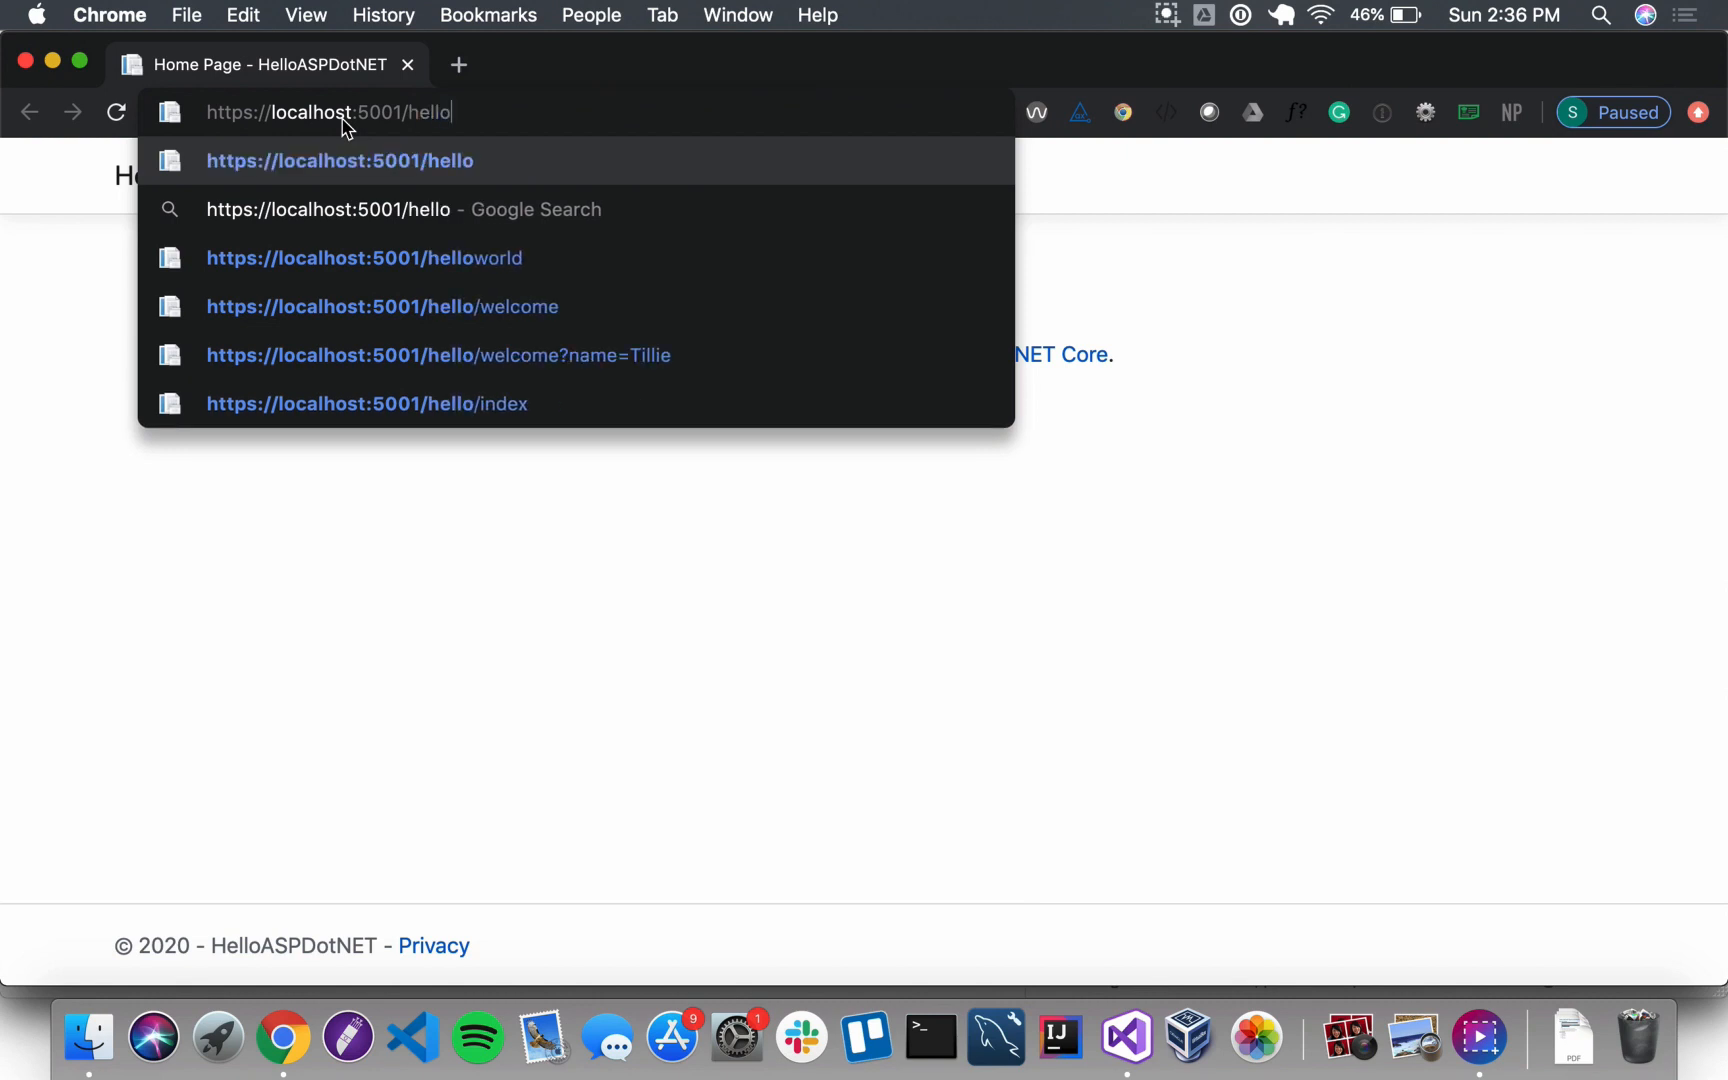
left_click(364, 258)
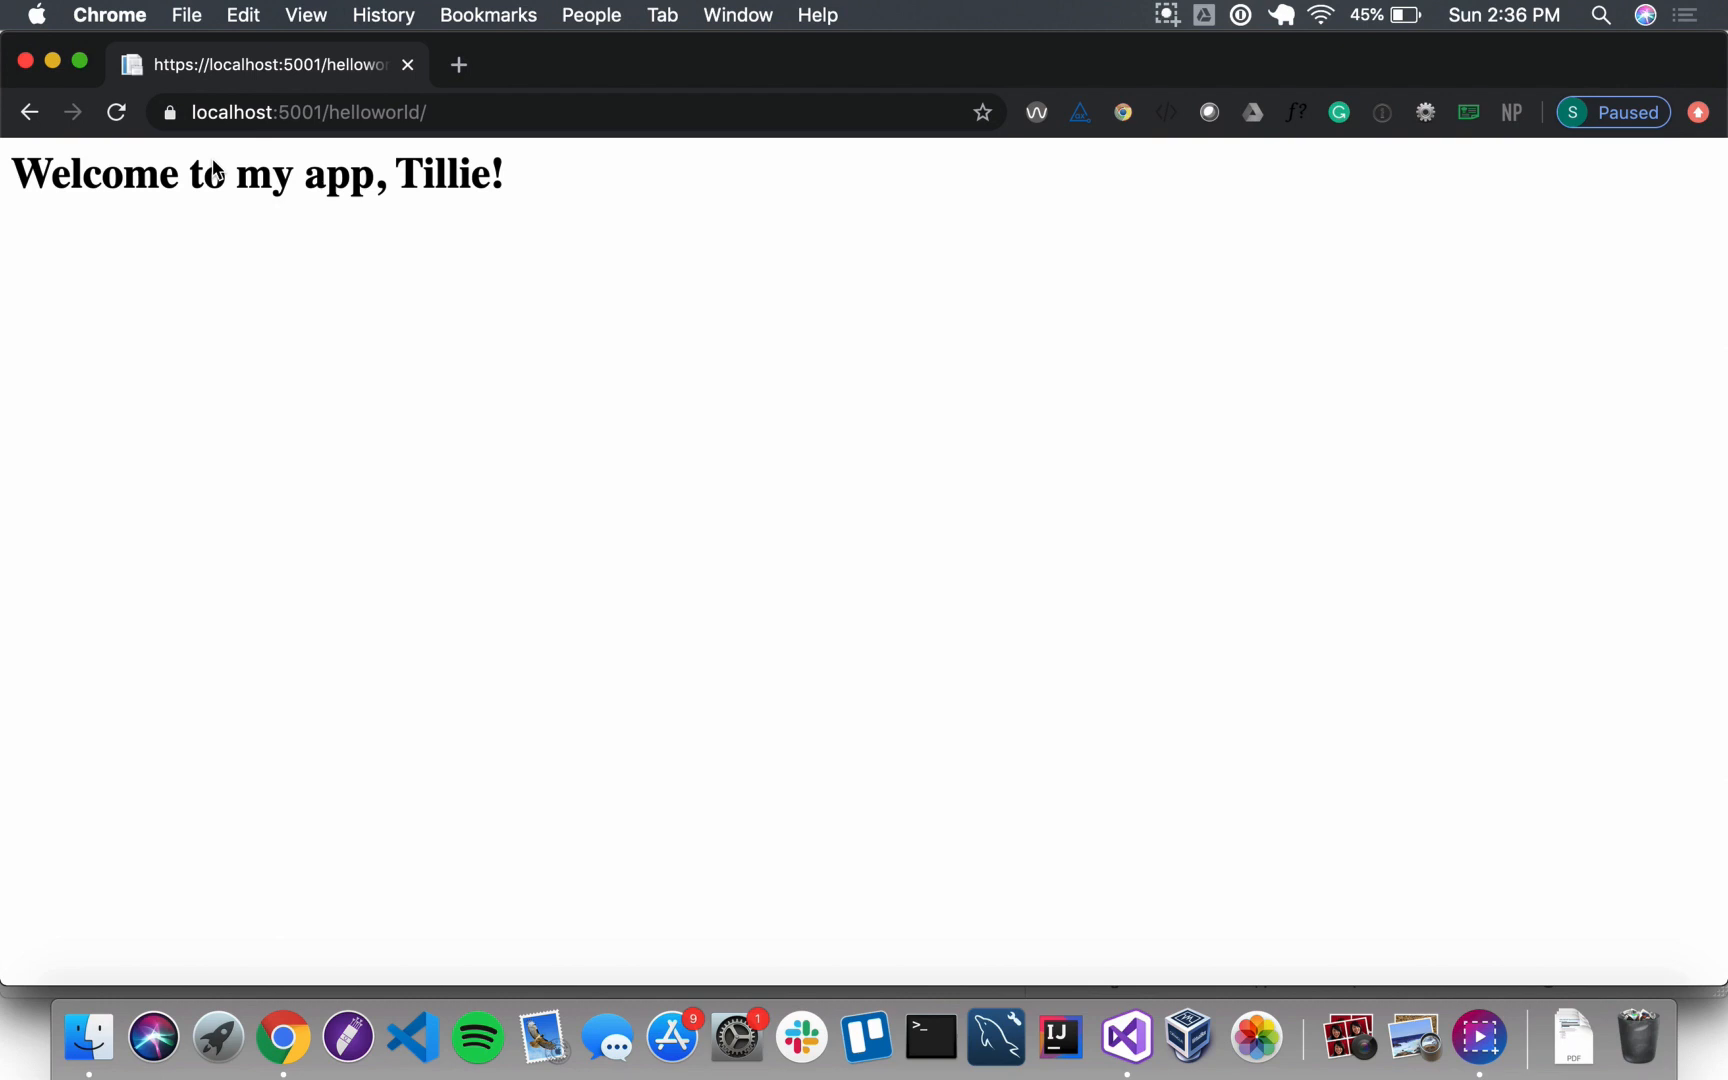
left_click(1126, 1036)
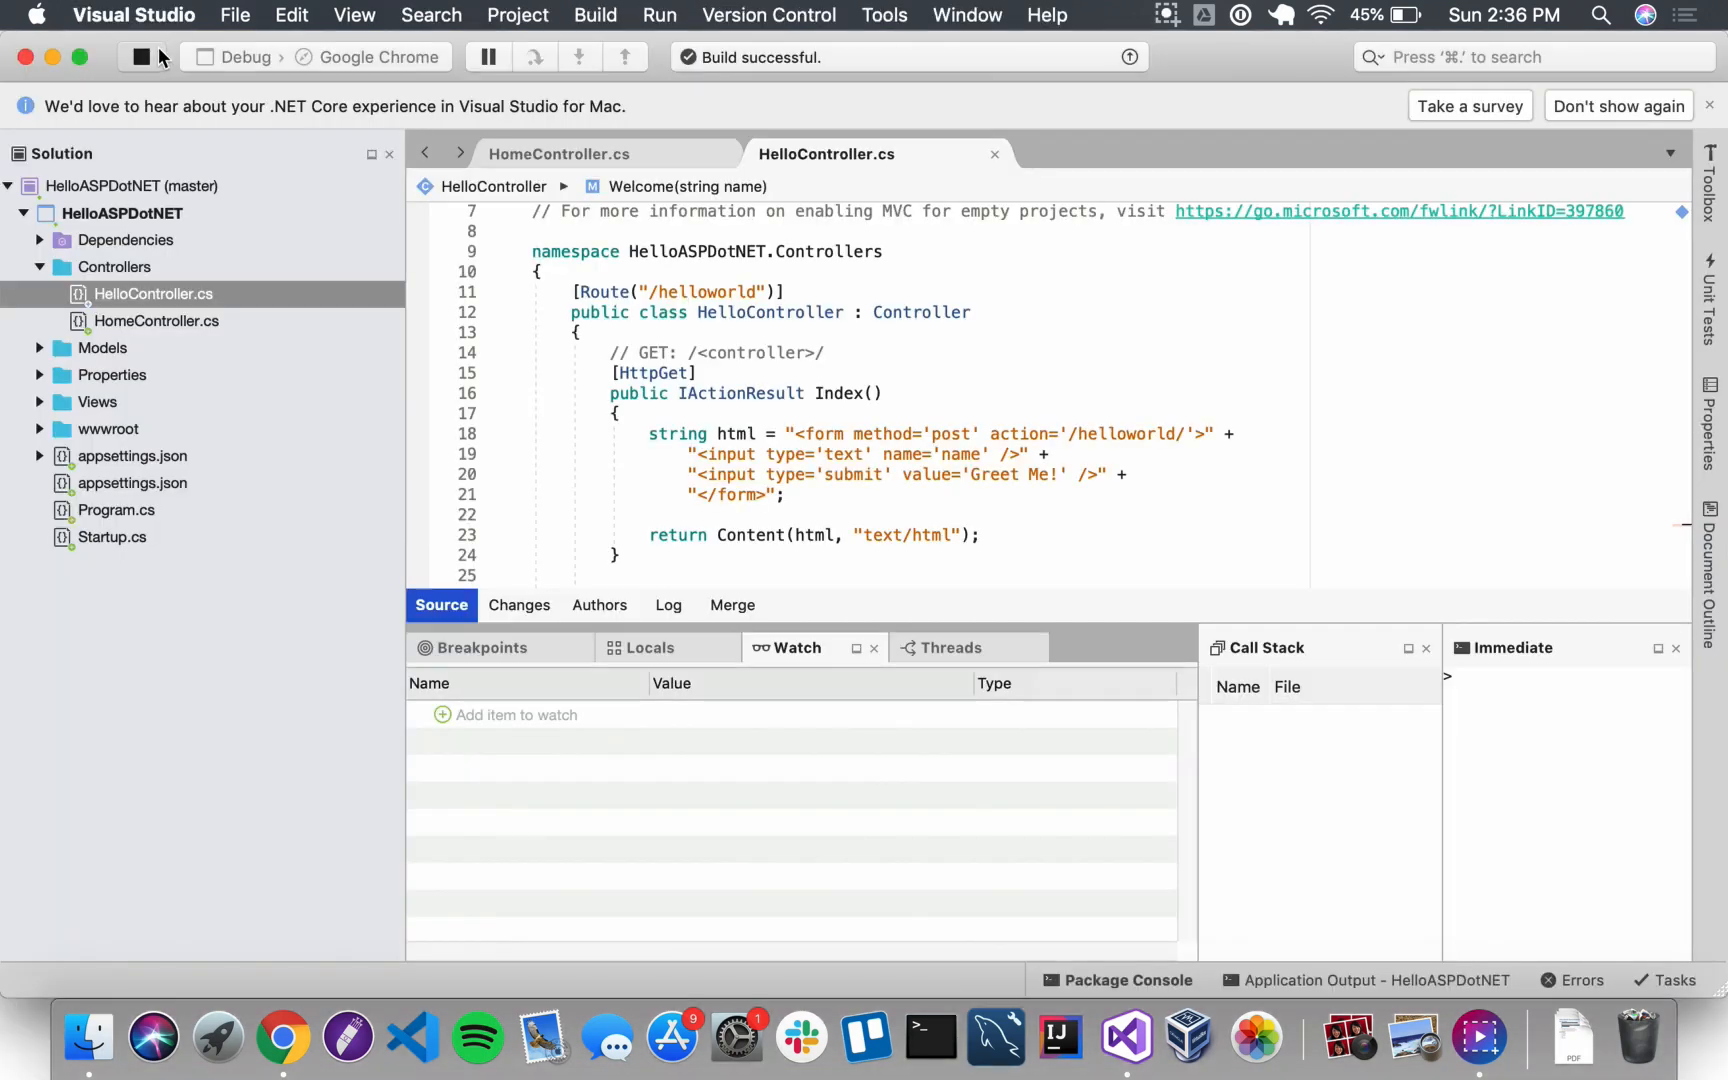
Step: Stop the running web app from the toolbar
left_click(142, 58)
type("[")
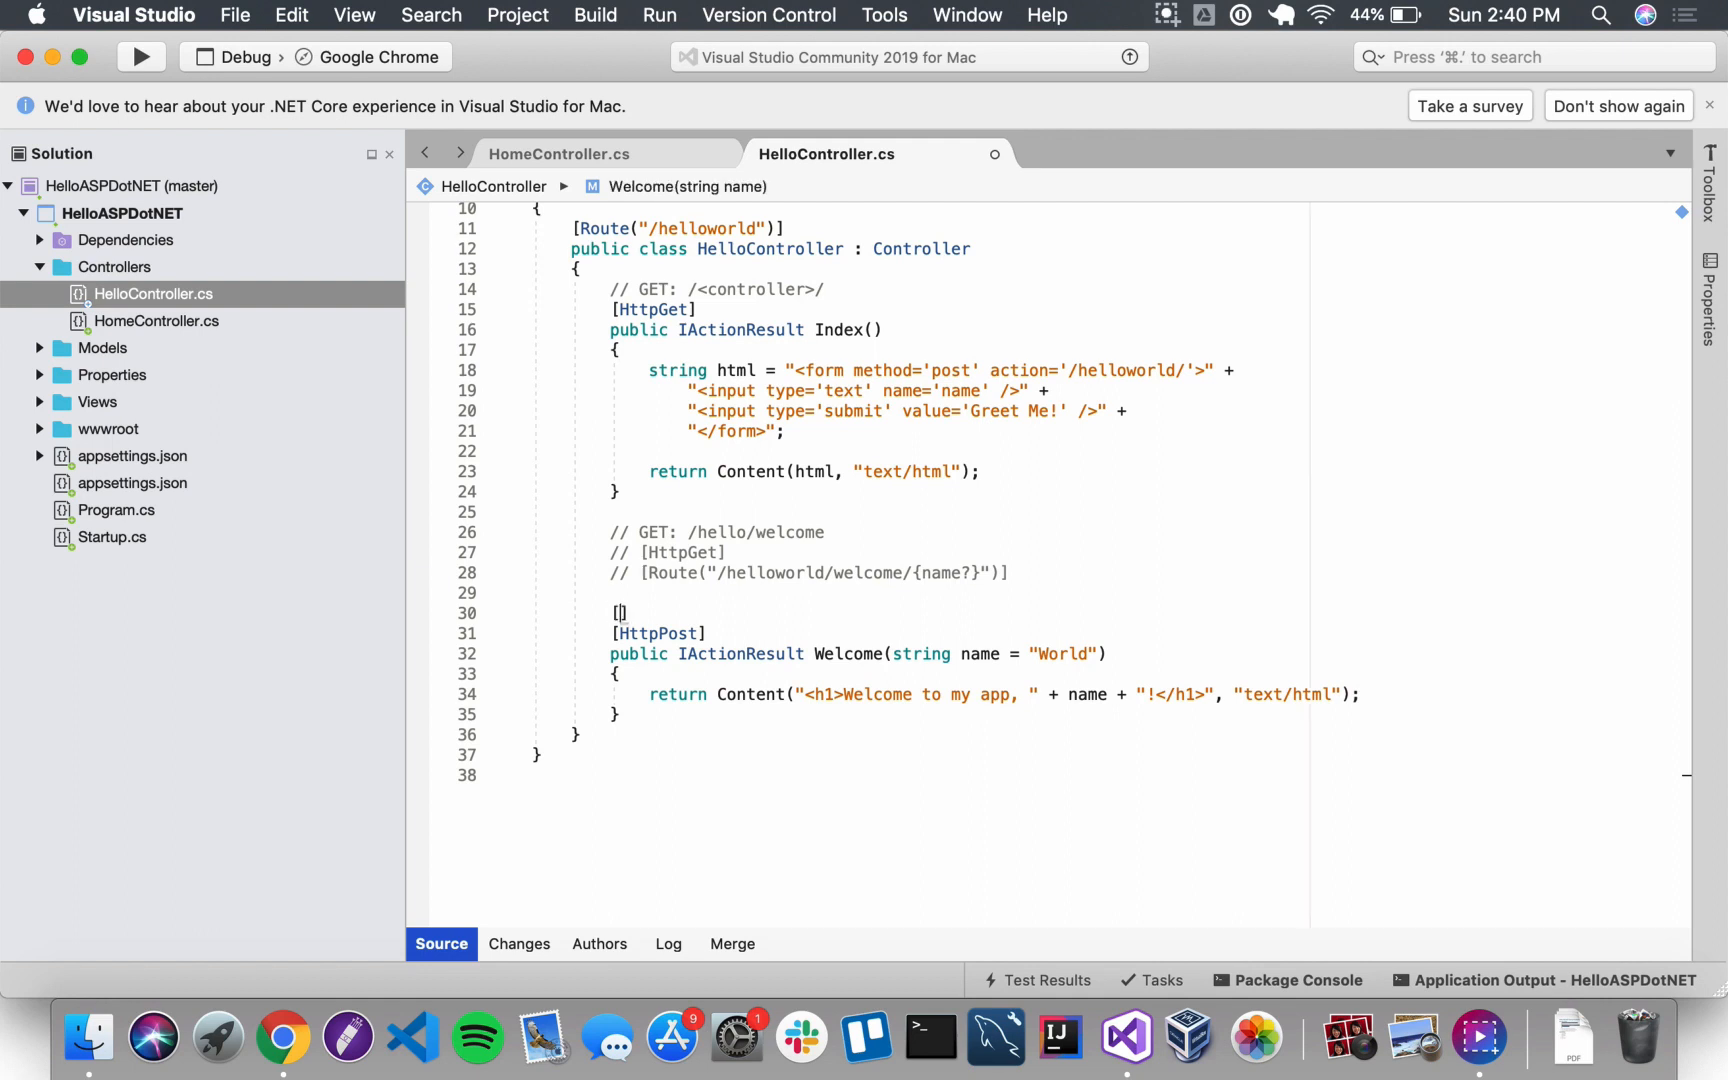
Step: Write [HttpGet("welcome/{name?}")] above Welcome's [HttpPost] and run the app again
type("HttpGet")
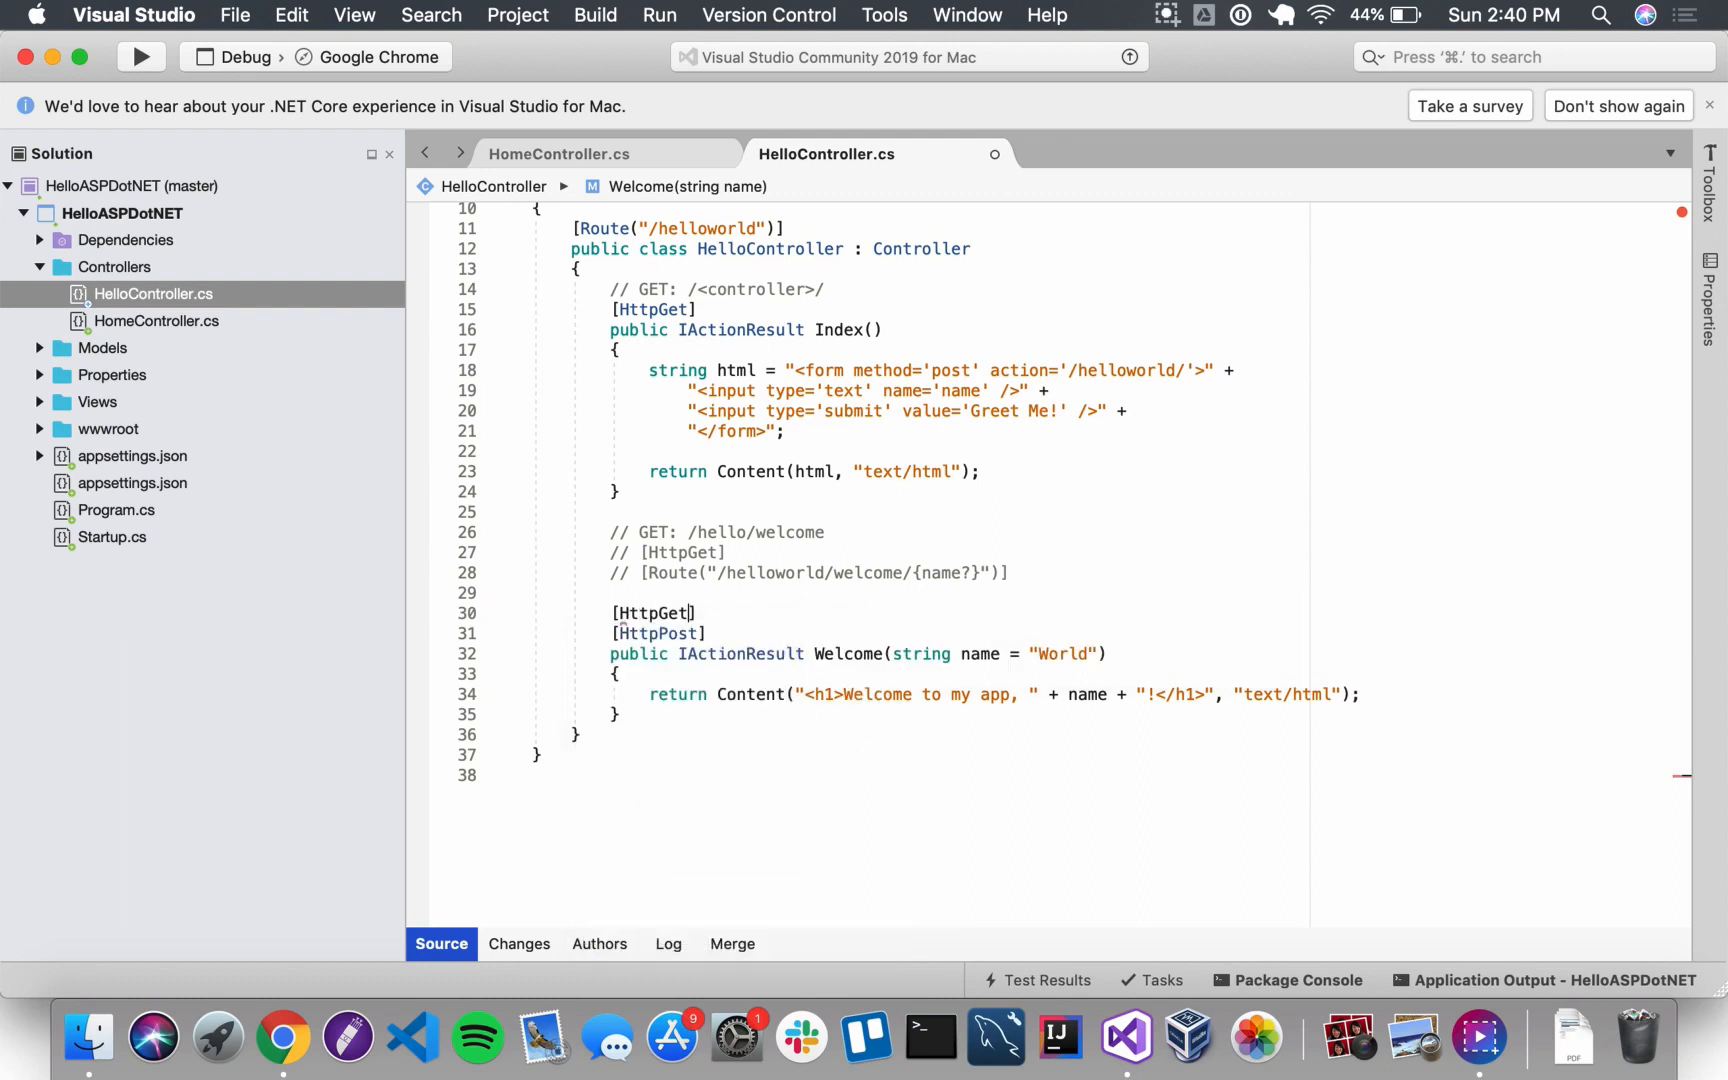
double_click(654, 612)
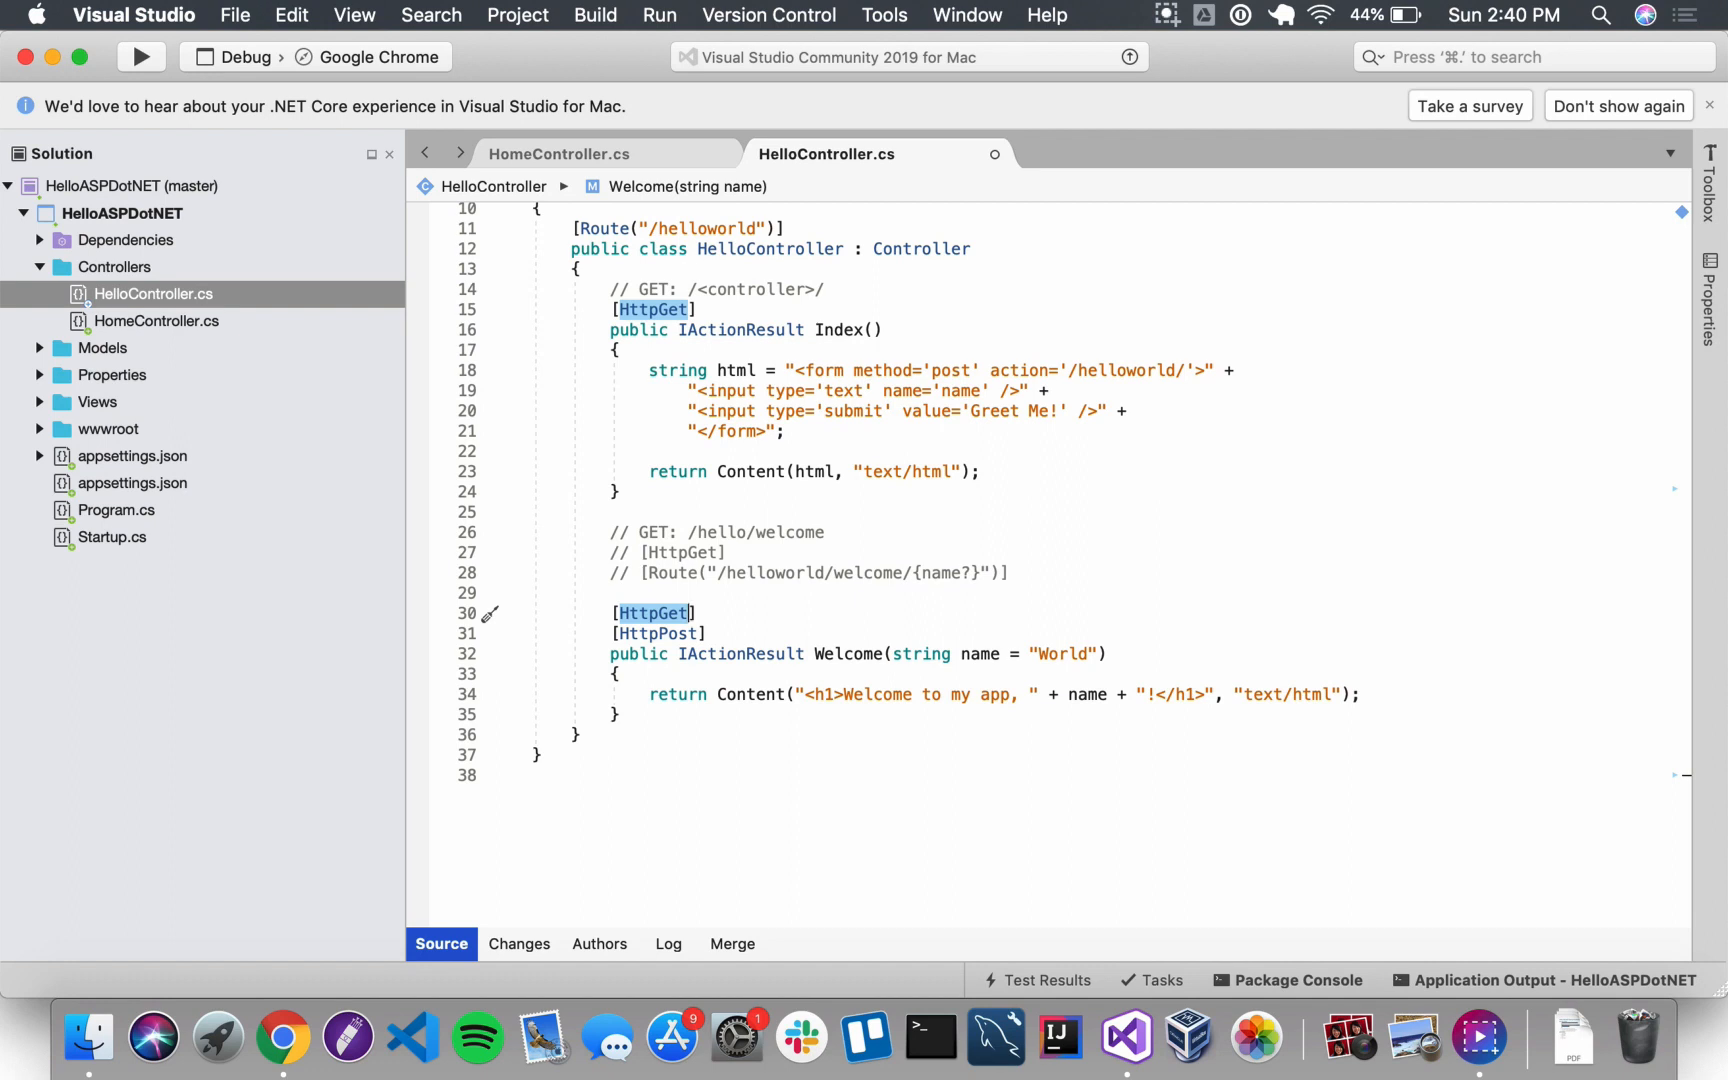
type("()")
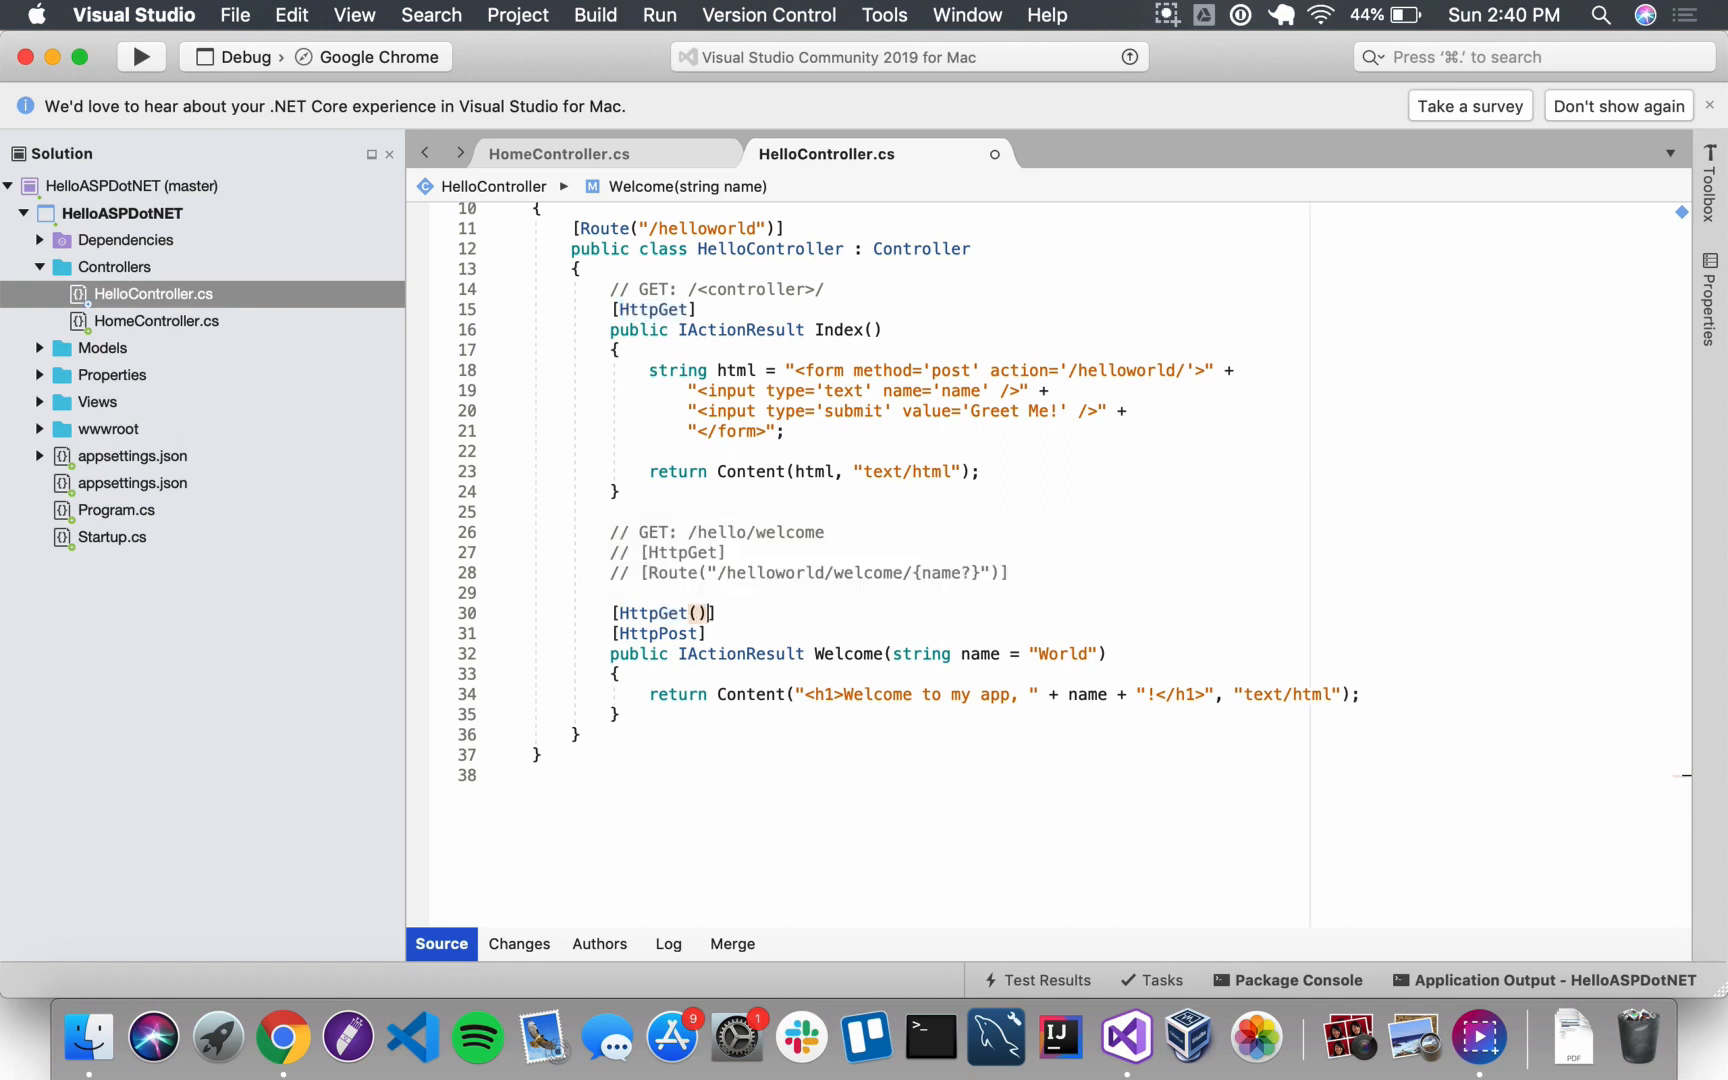
type("\"\"")
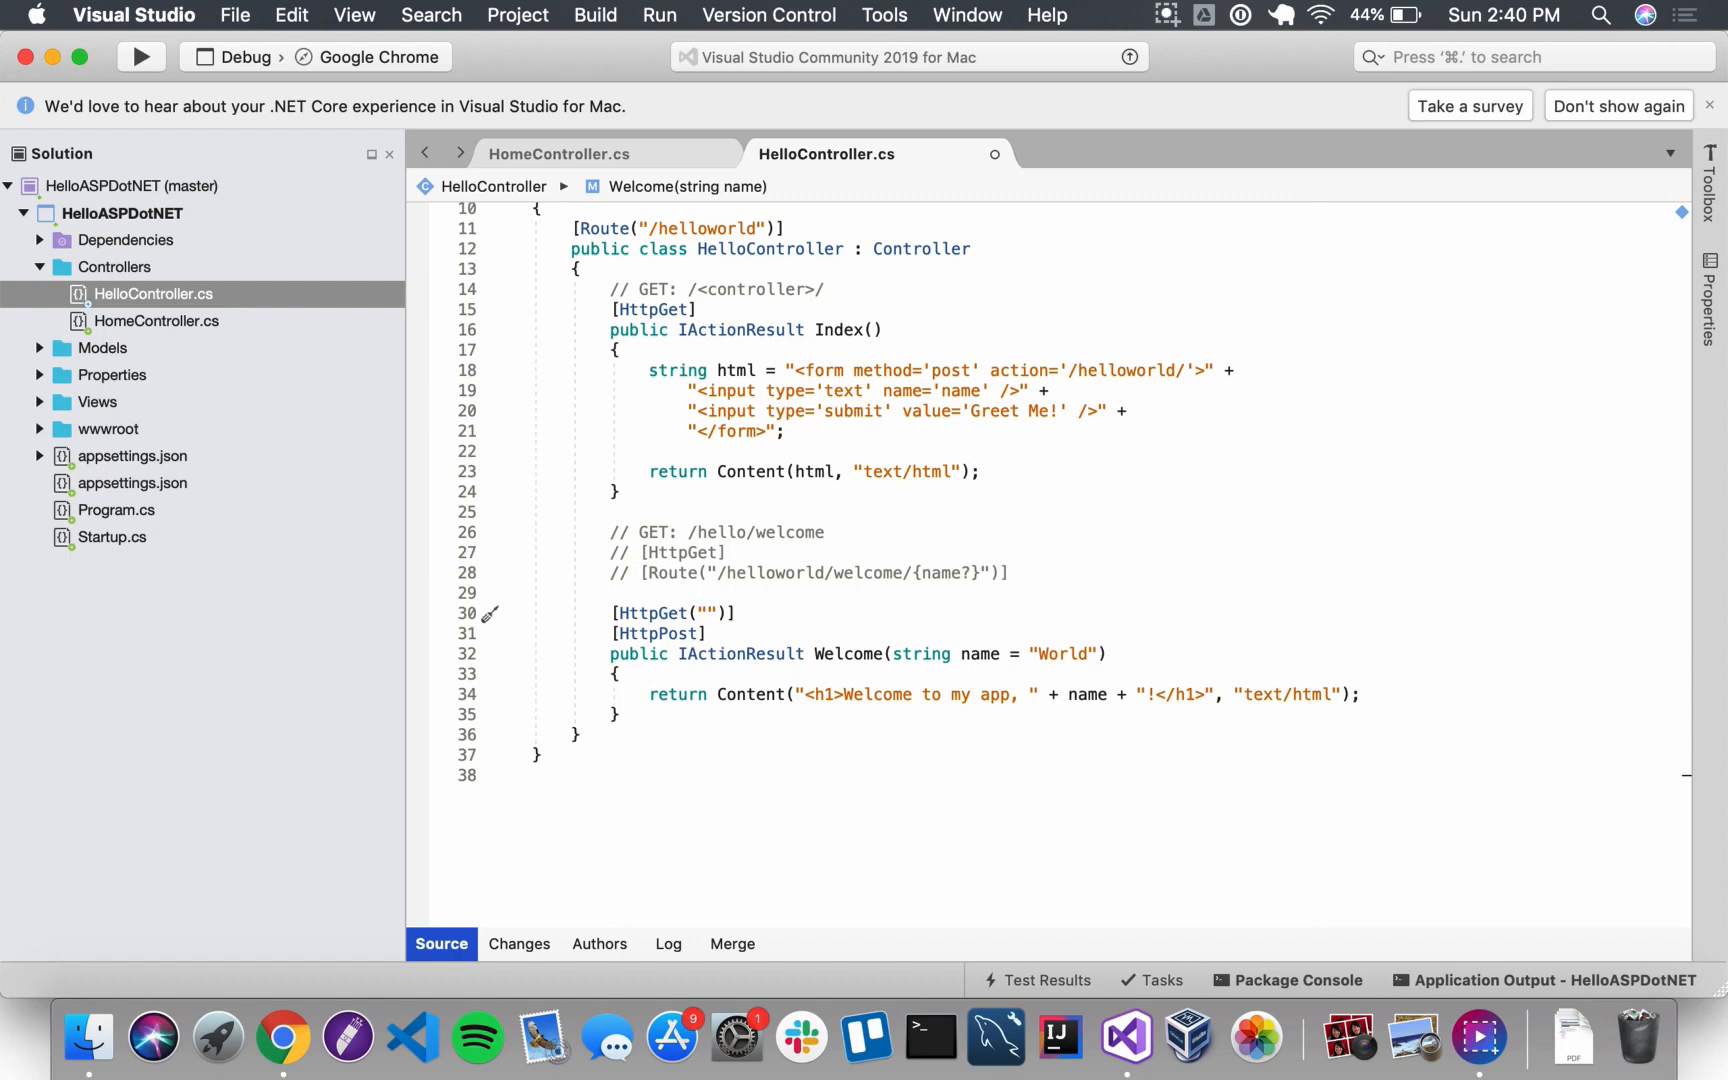
type("welcome")
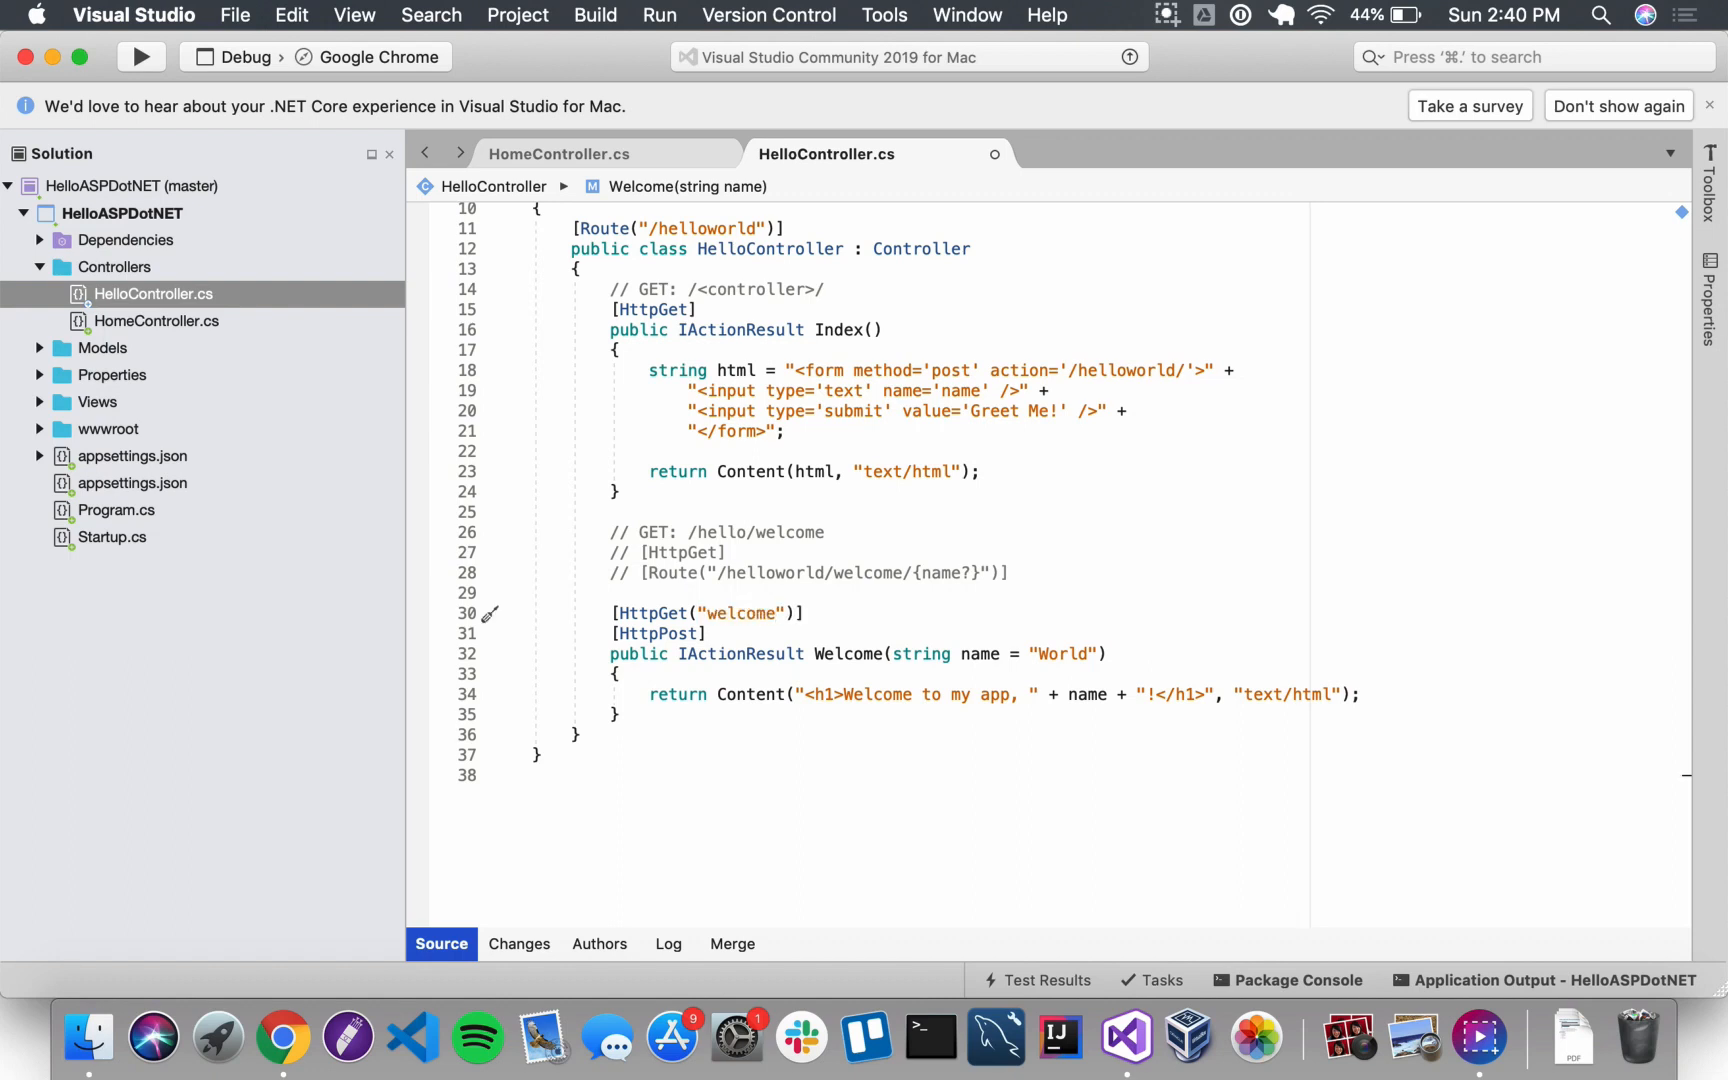
type("/{")
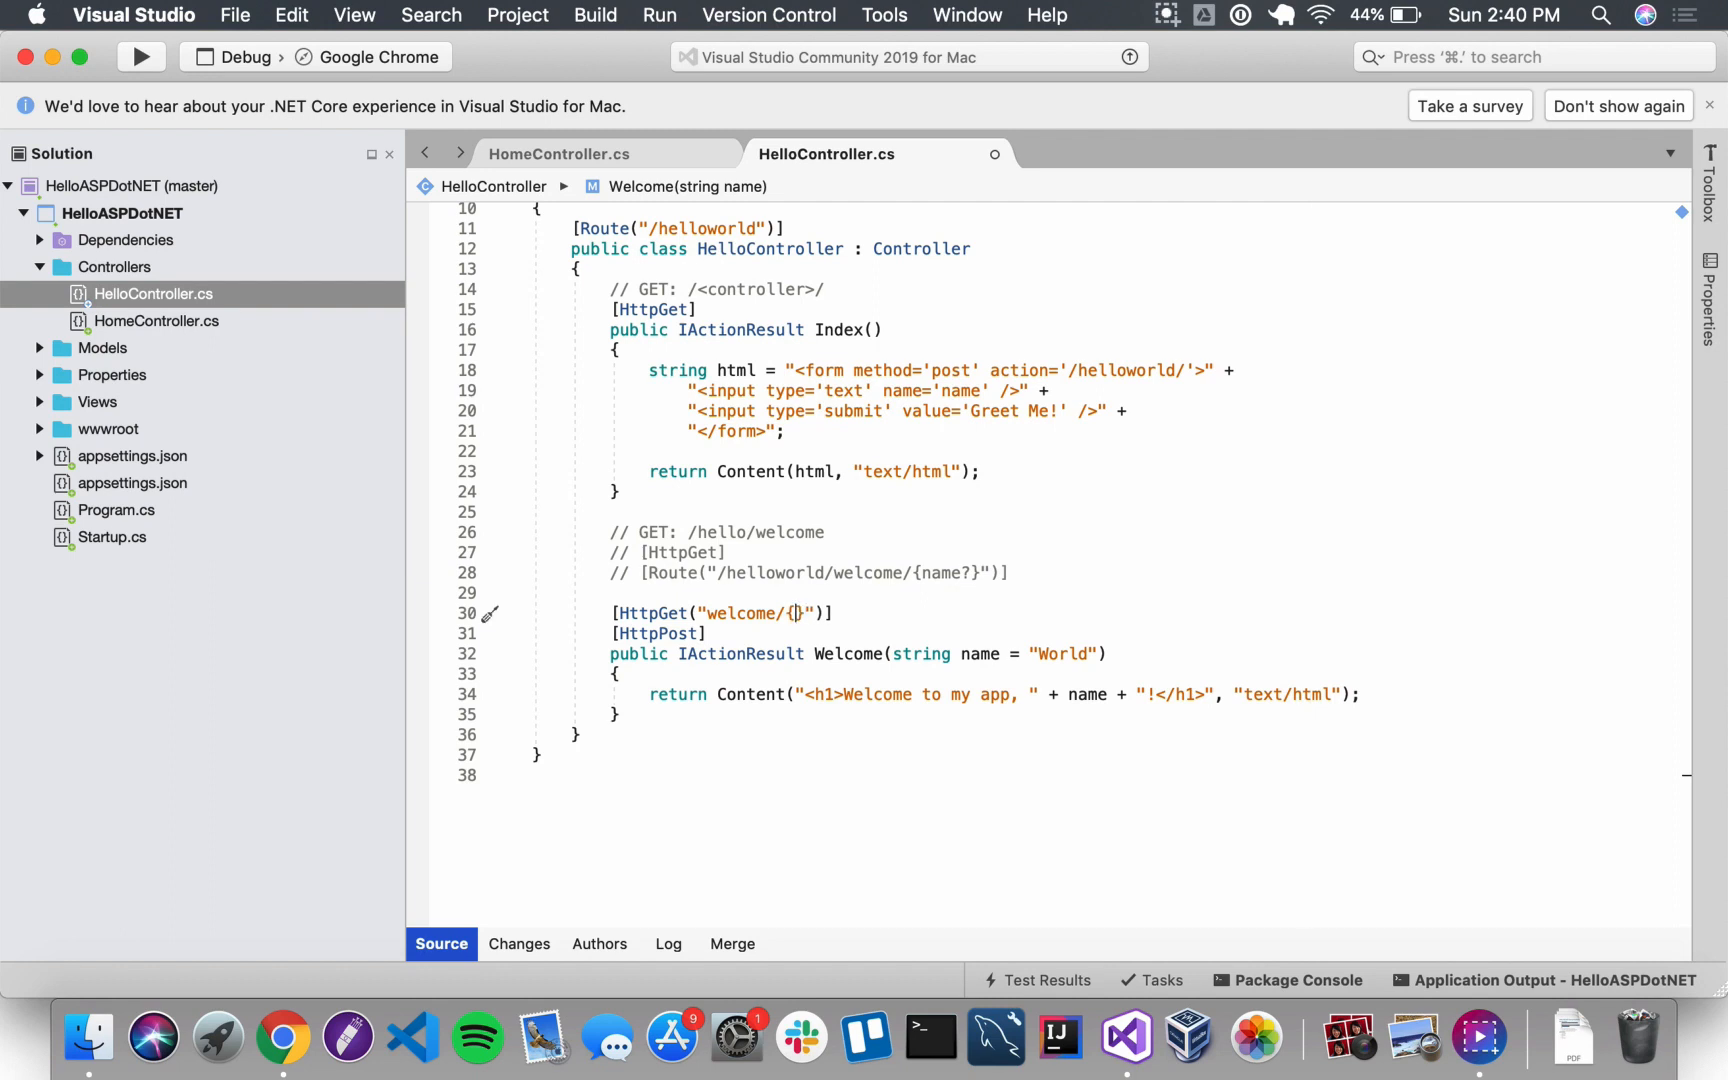
type("name")
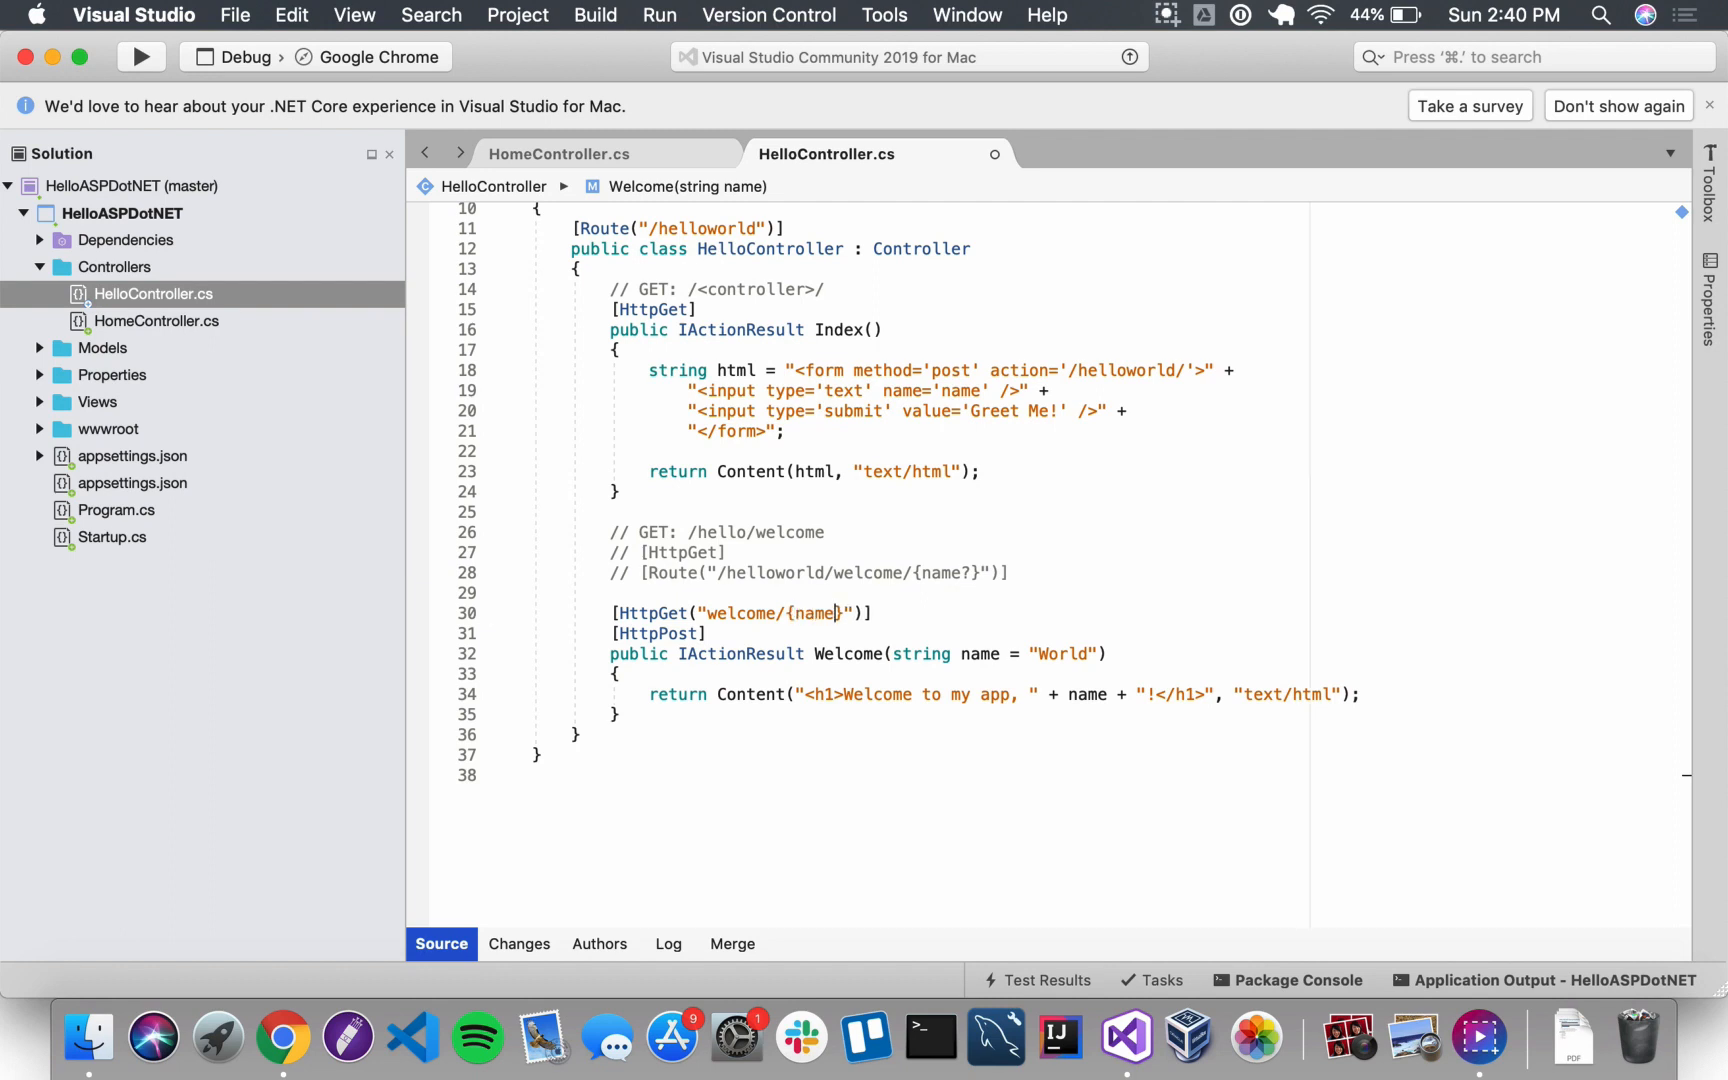
type("?")
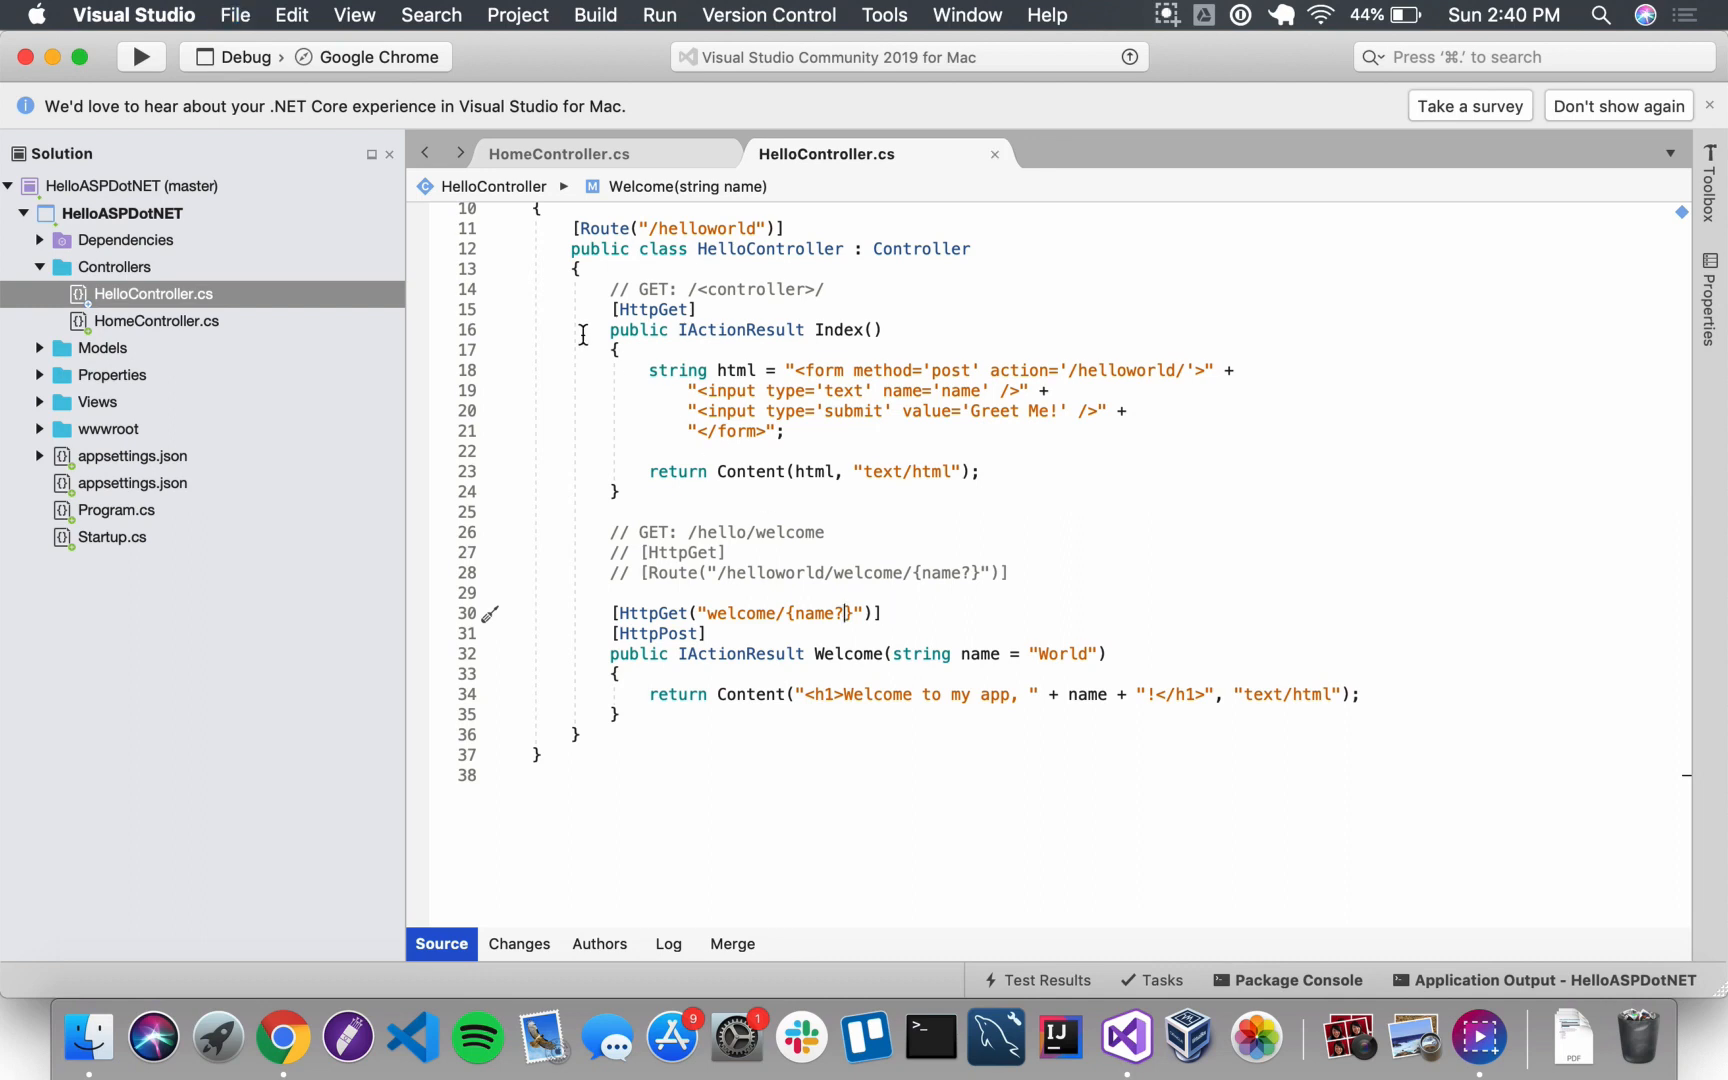
left_click(140, 58)
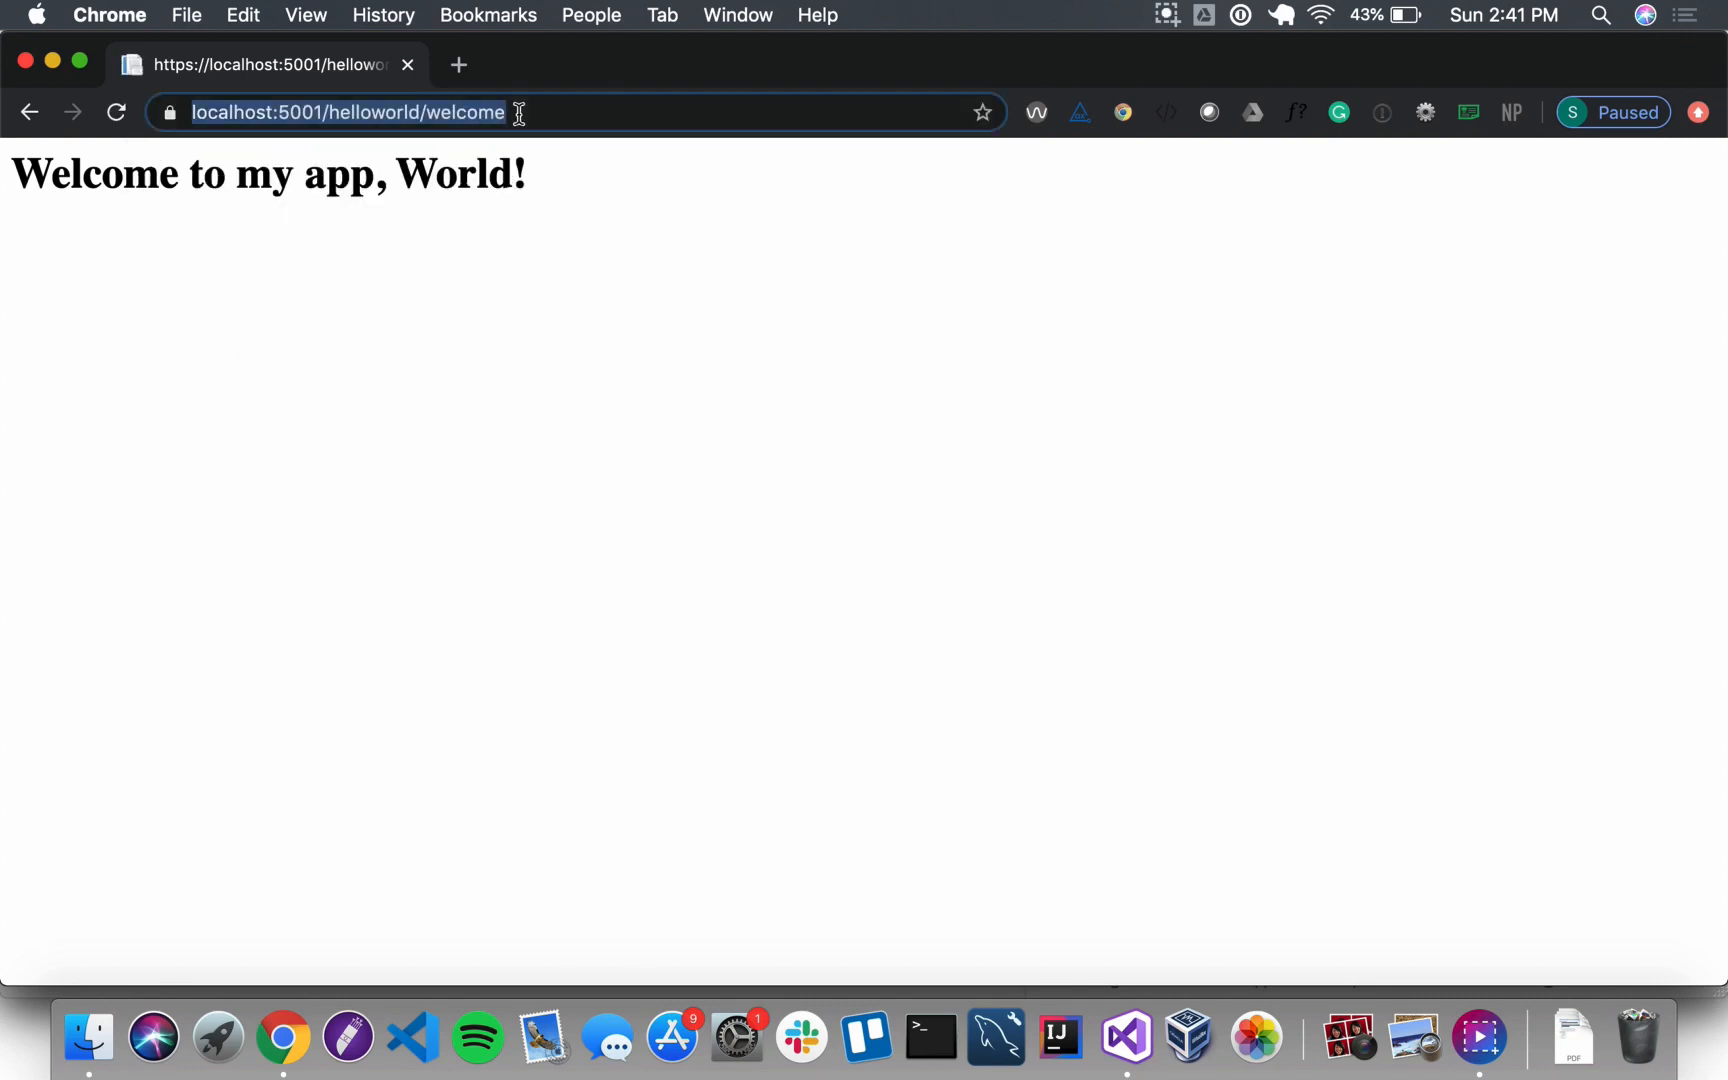
Step: Append ?name=Tillie to the welcome URL and load it to get "Welcome to my app, Tillie!"
type("?n")
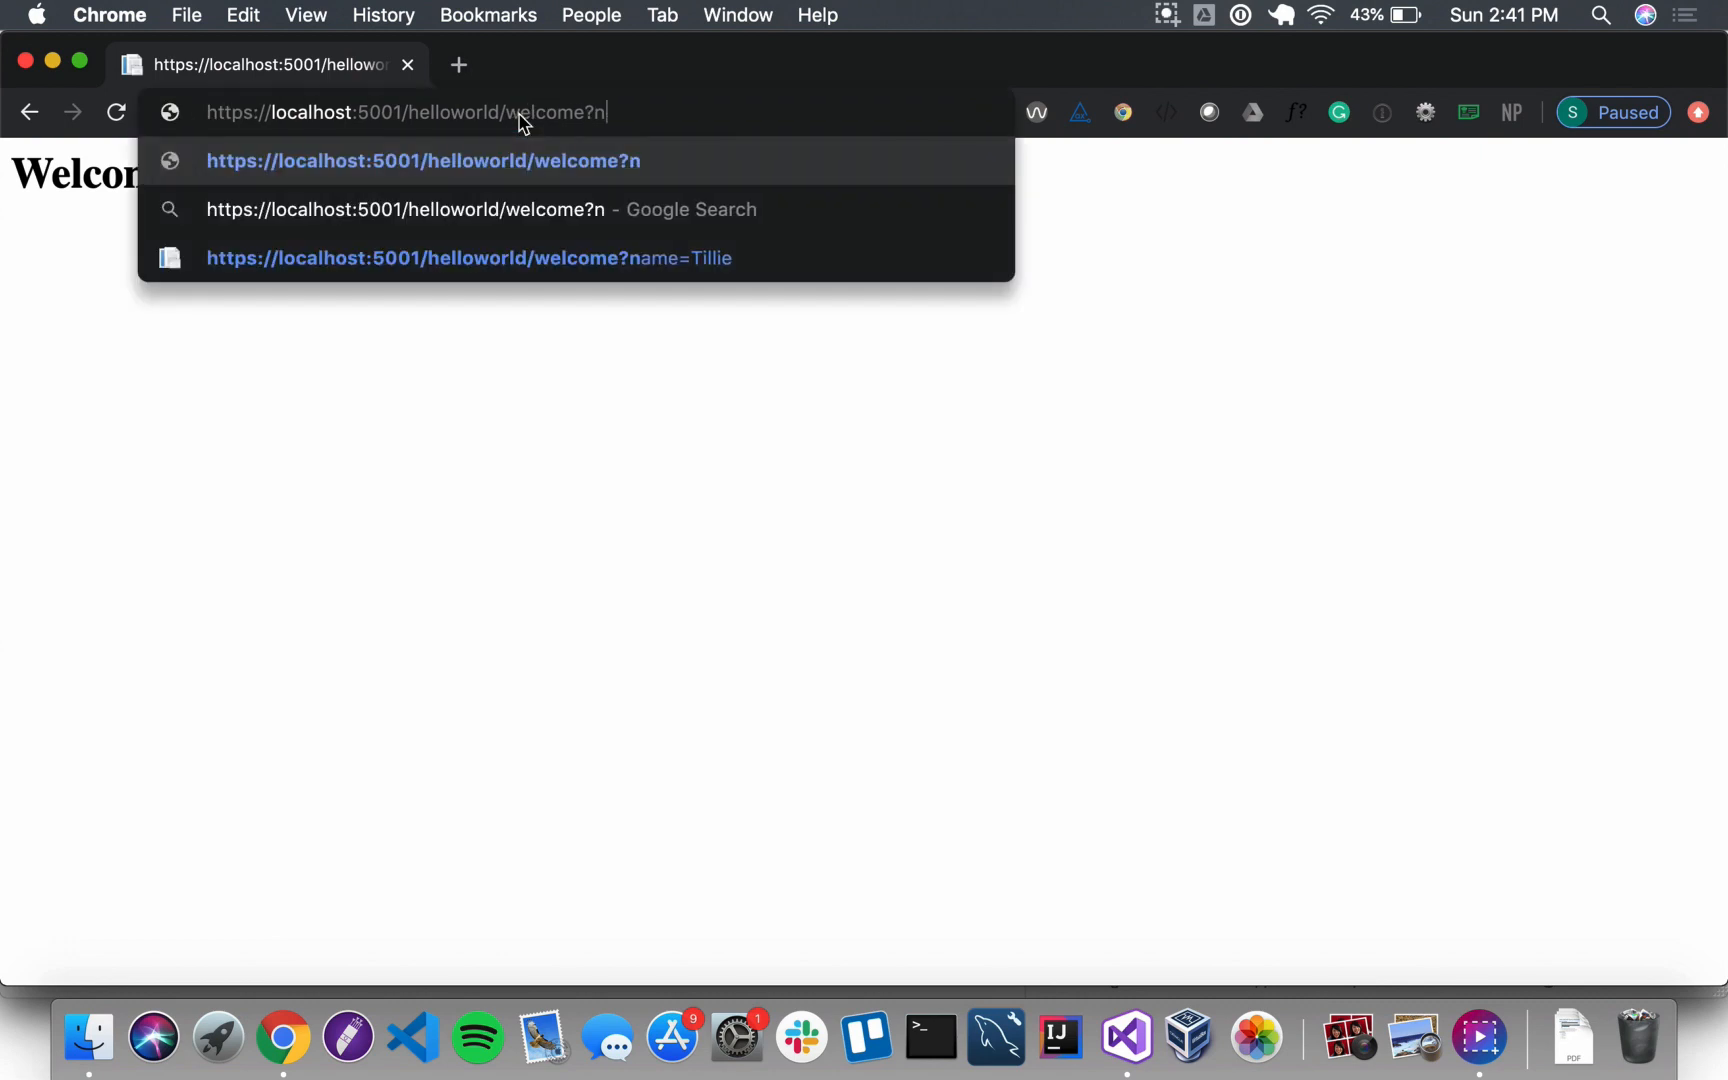
type("ame=Tillie")
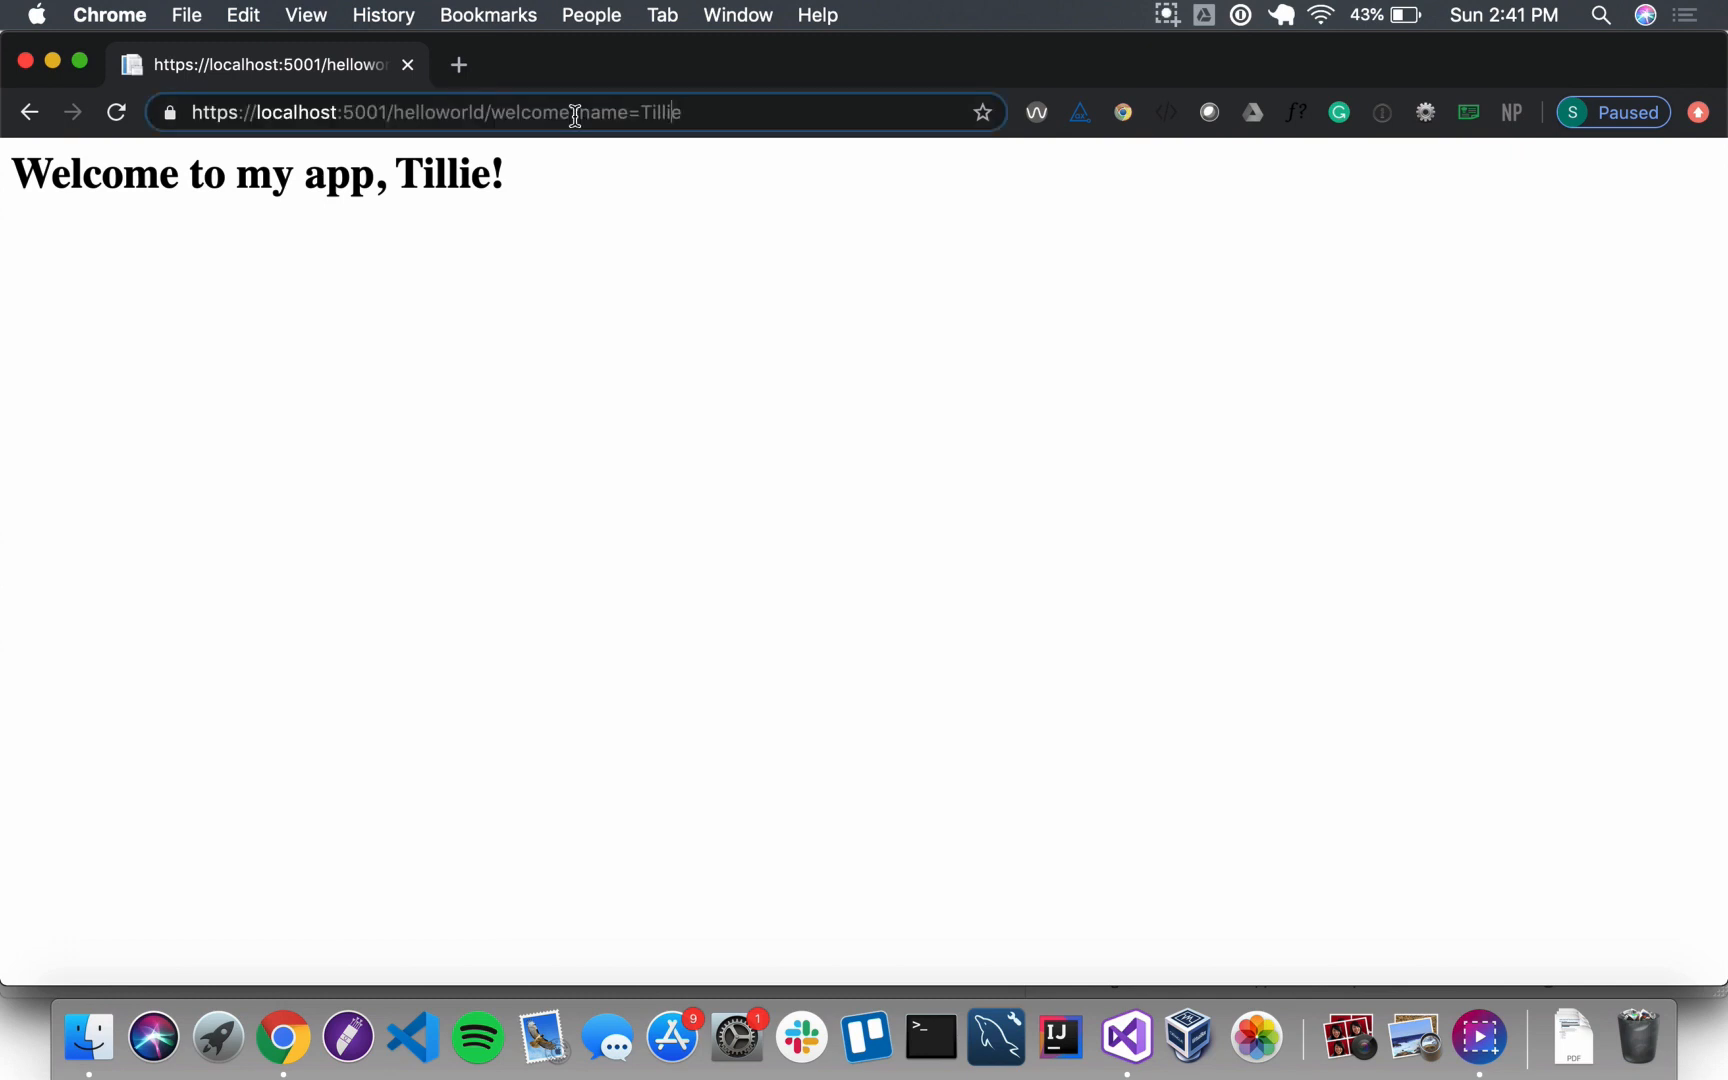
type("/")
key("Return")
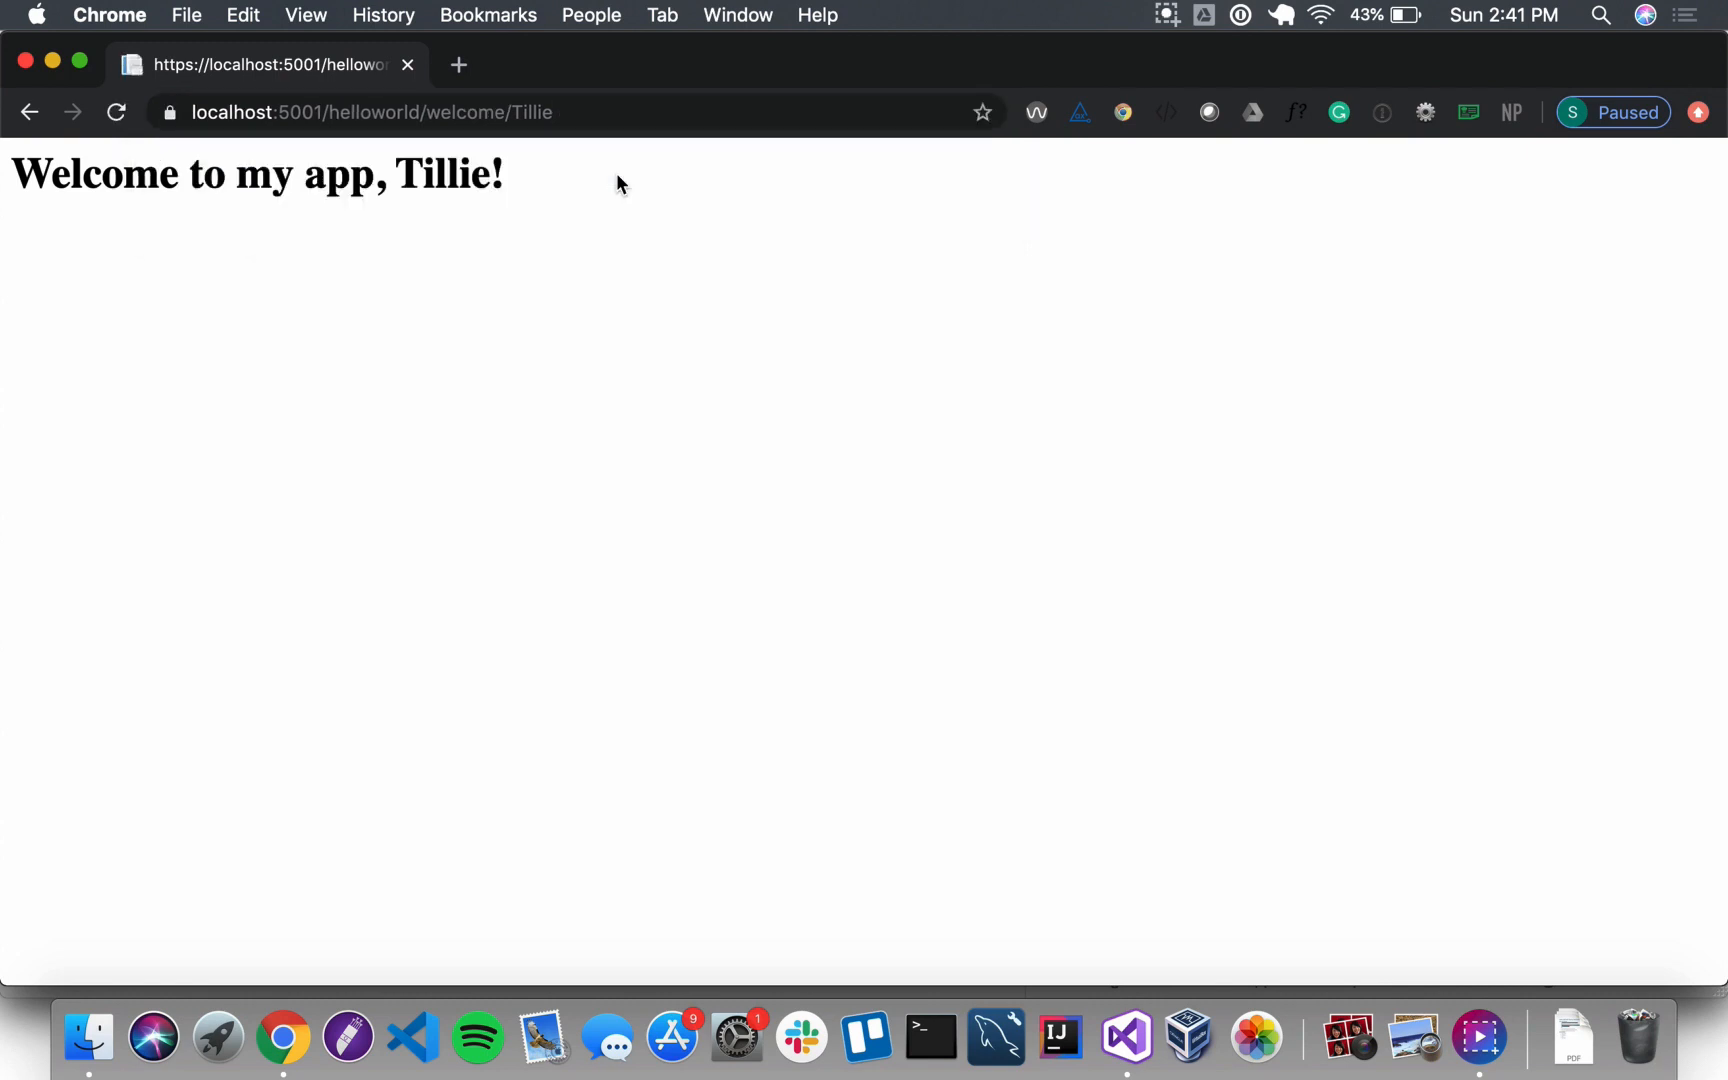